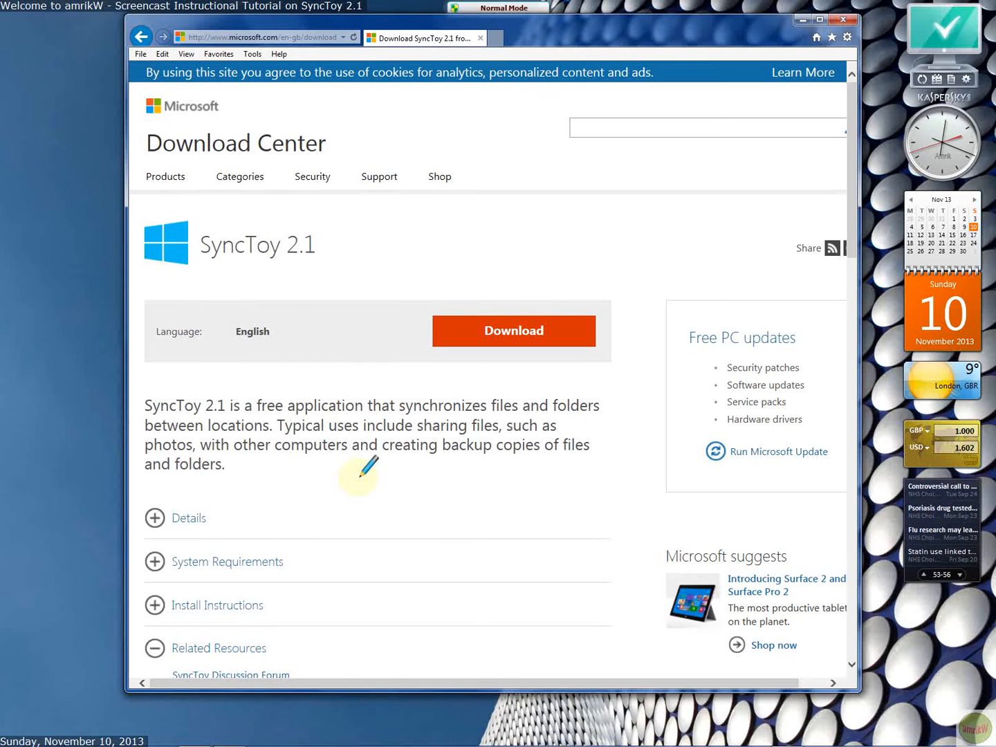
{"action": "mouse_move", "coordinate": [260, 270]}
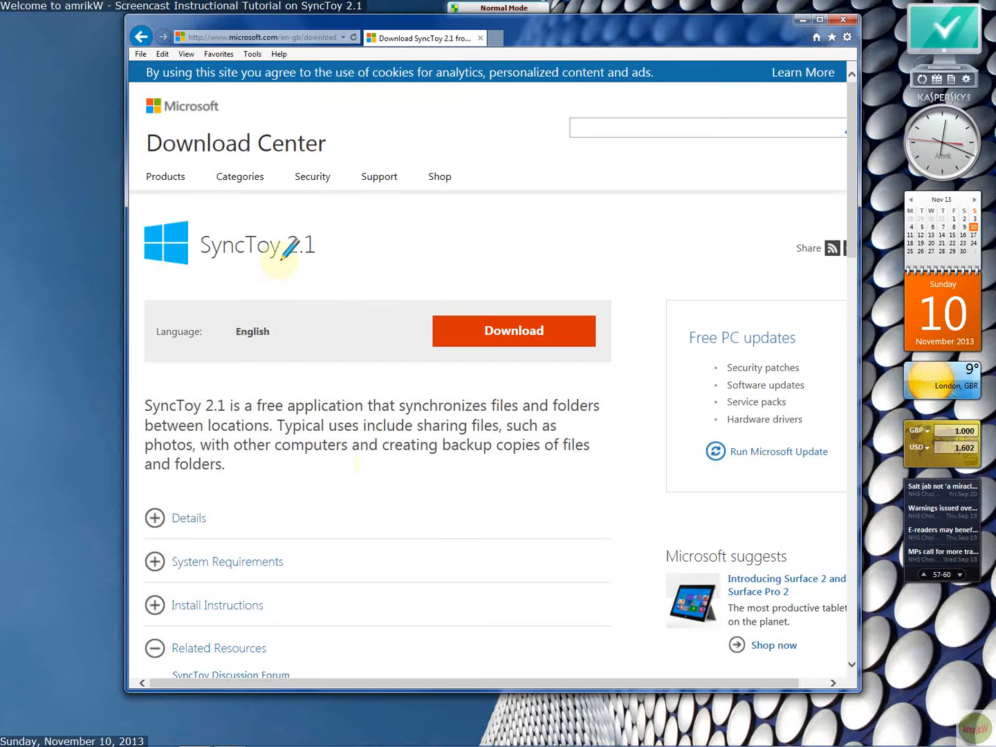
{"action": "mouse_move", "coordinate": [310, 390]}
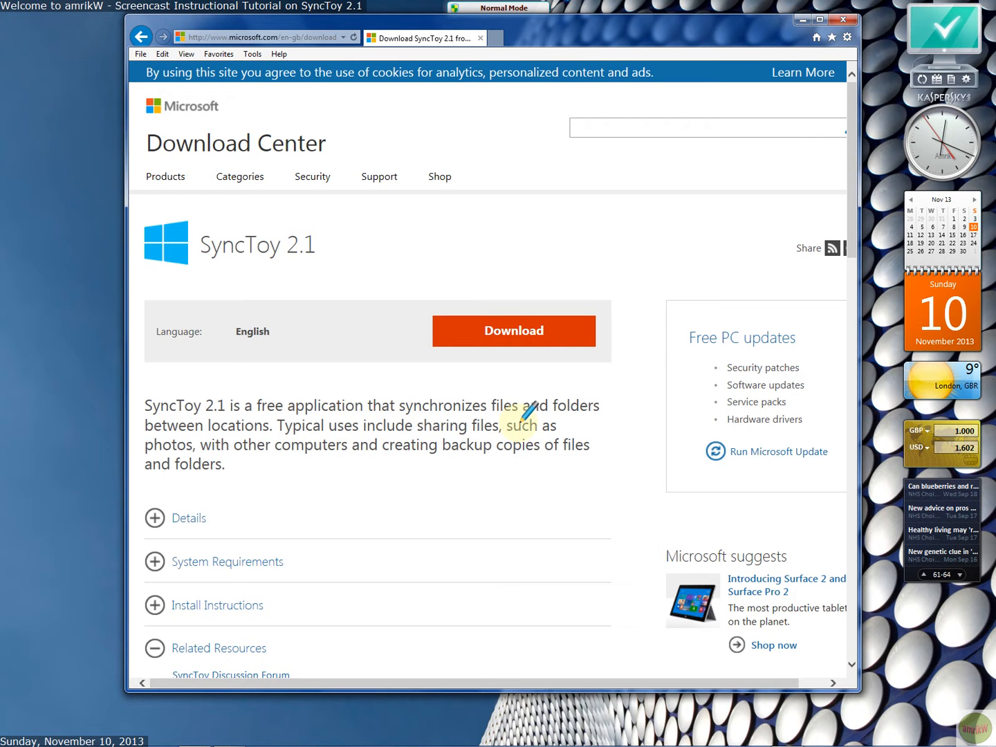
{"action": "mouse_move", "coordinate": [376, 473]}
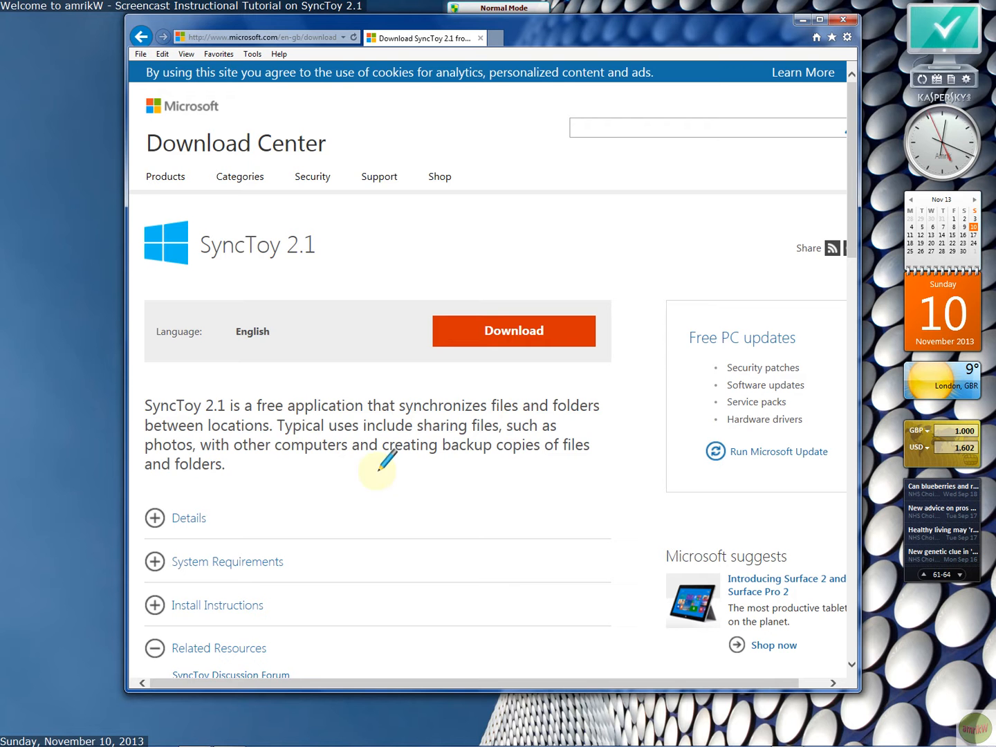
{"action": "mouse_move", "coordinate": [360, 470]}
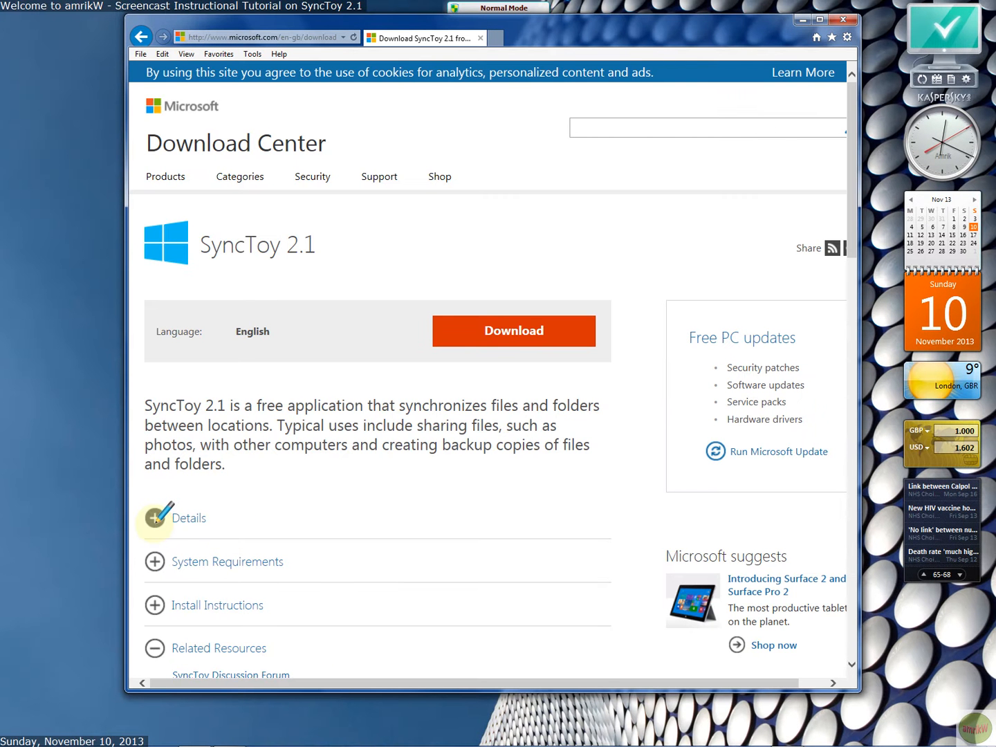
Review the download details and system requirements, then close the browser to return to SyncToy
{"action": "left_click", "coordinate": [155, 518]}
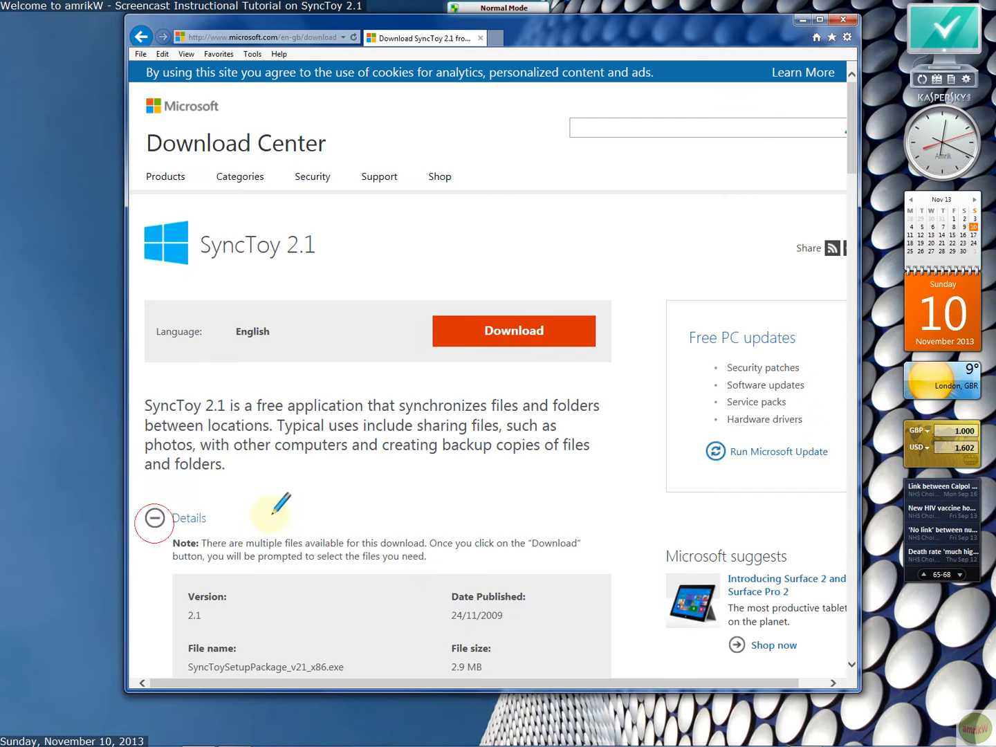
{"action": "scroll", "scroll_direction": "down", "scroll_amount": 3}
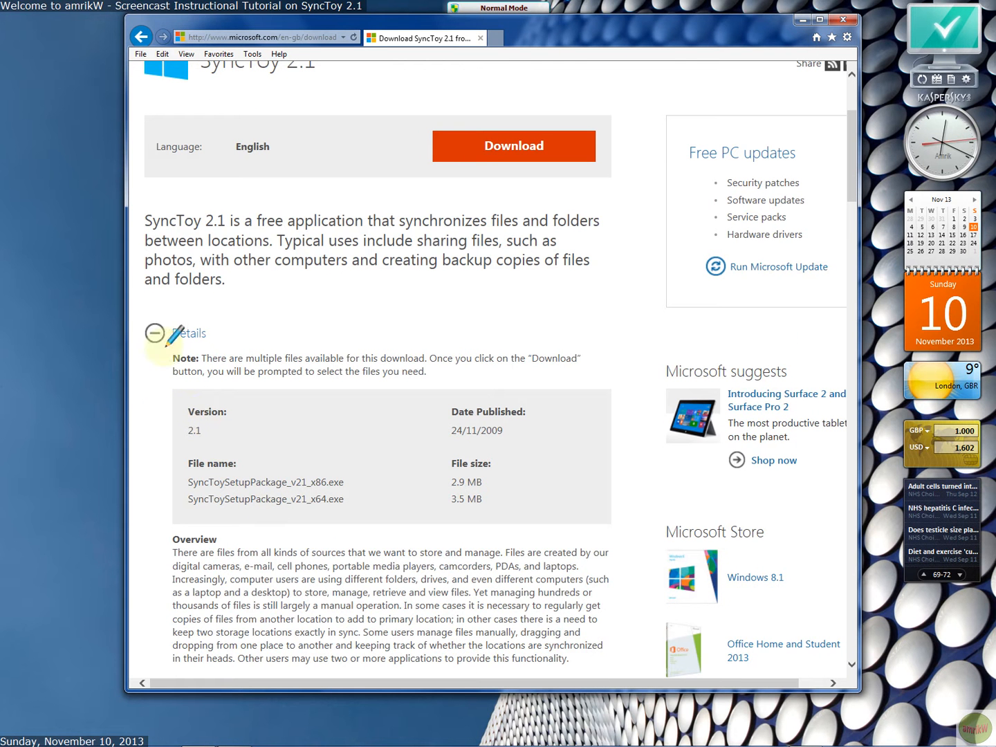
{"action": "mouse_move", "coordinate": [346, 481]}
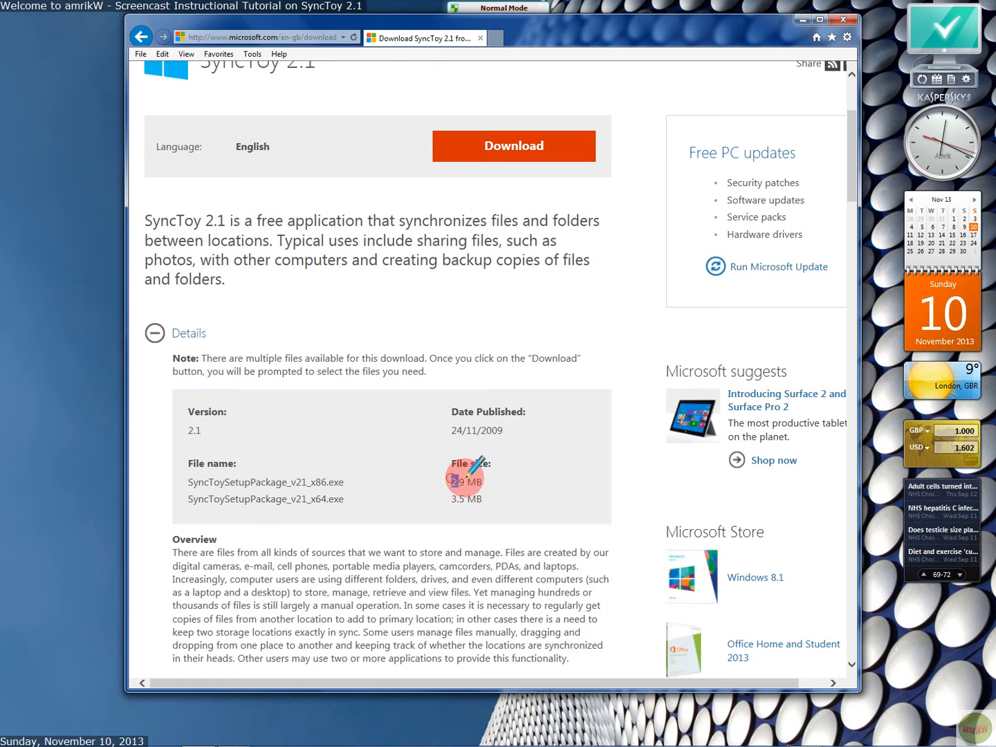
{"action": "left_click", "coordinate": [155, 332]}
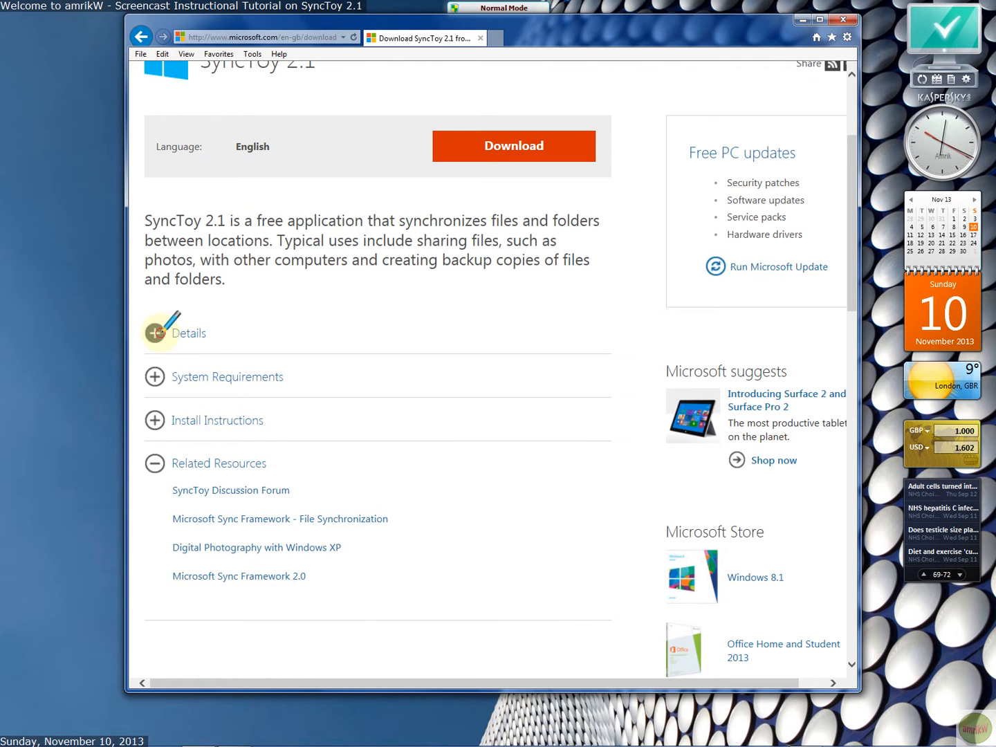
{"action": "left_click", "coordinate": [155, 376]}
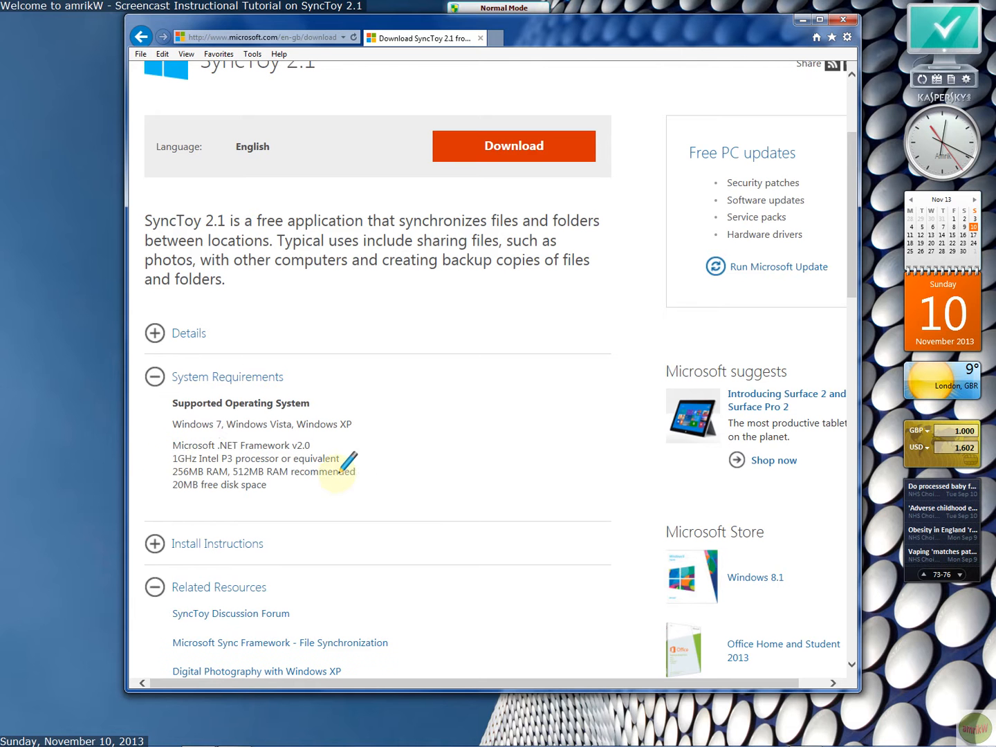
{"action": "mouse_move", "coordinate": [263, 422]}
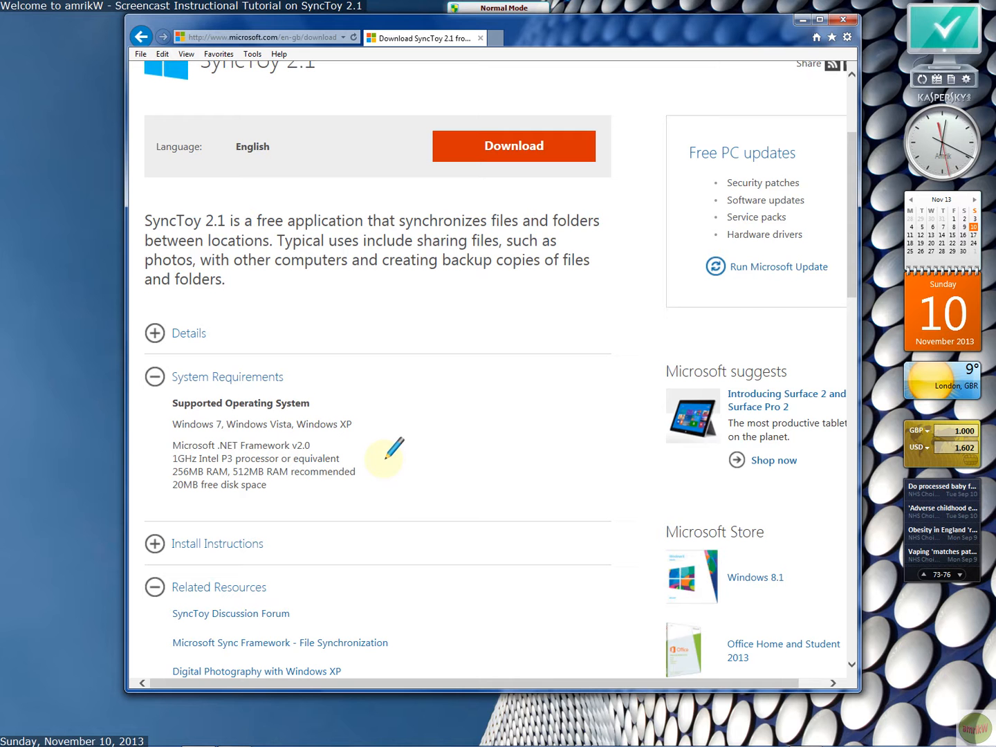
{"action": "double_click", "coordinate": [324, 423]}
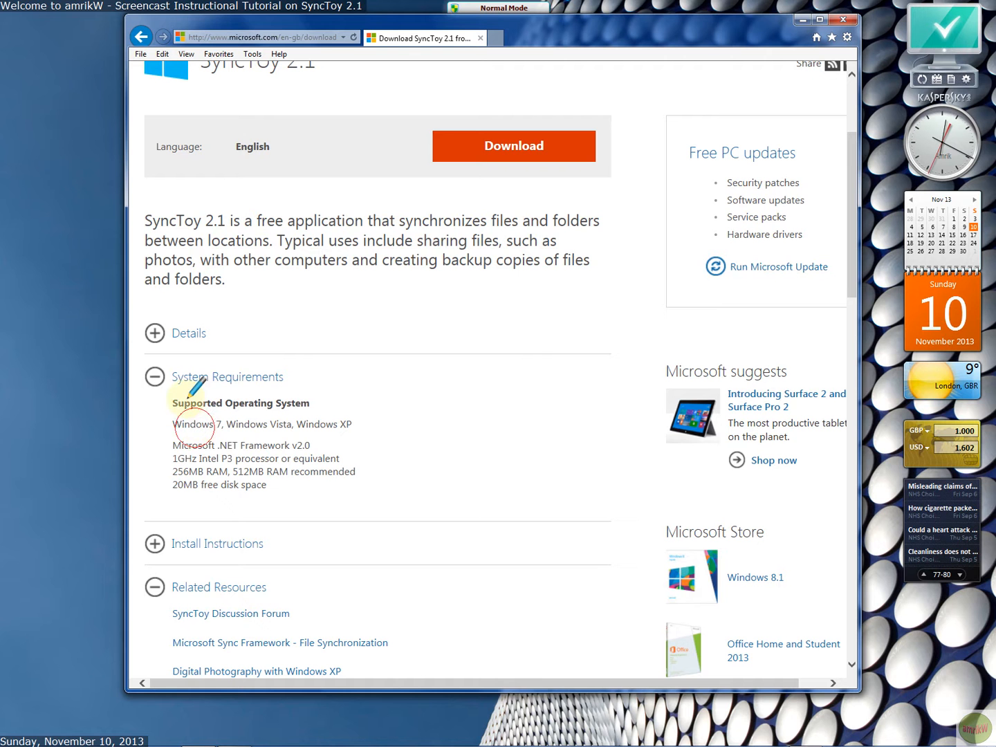
{"action": "mouse_move", "coordinate": [242, 443]}
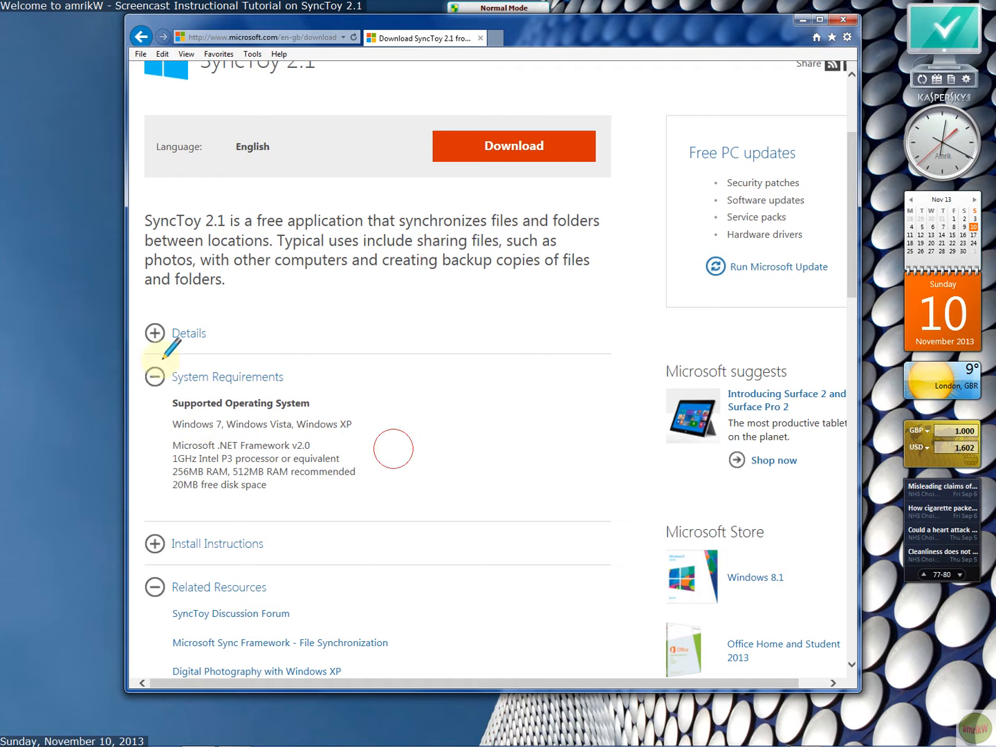
{"action": "left_click", "coordinate": [155, 376]}
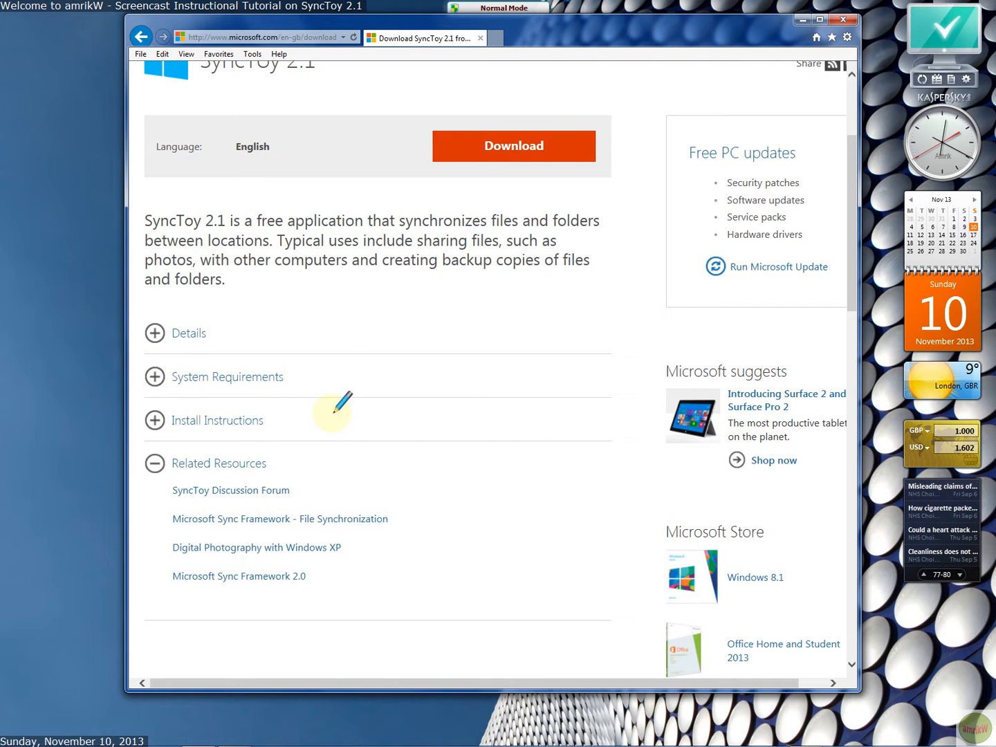
{"action": "scroll", "scroll_direction": "up", "scroll_amount": 3}
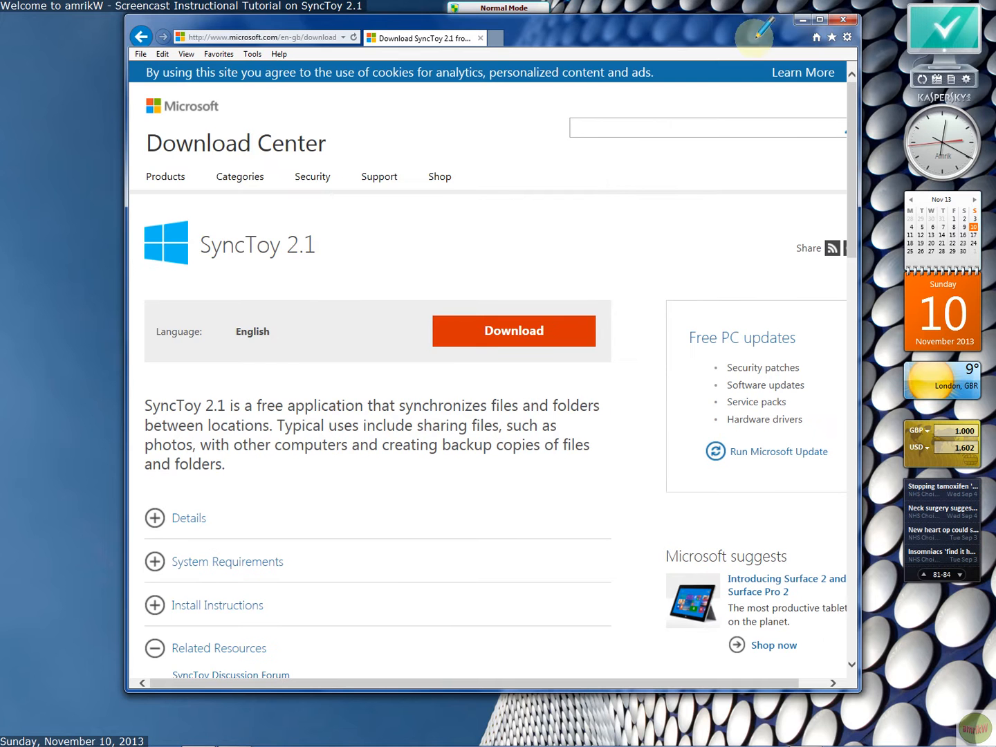
{"action": "left_click", "coordinate": [819, 19]}
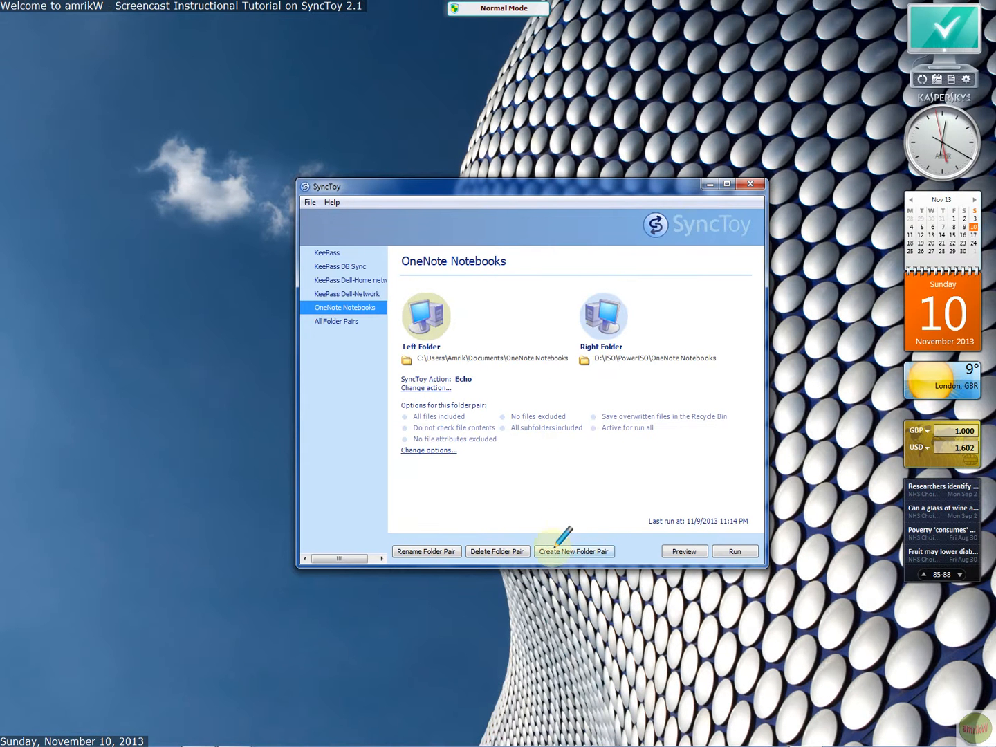
{"action": "mouse_move", "coordinate": [573, 550]}
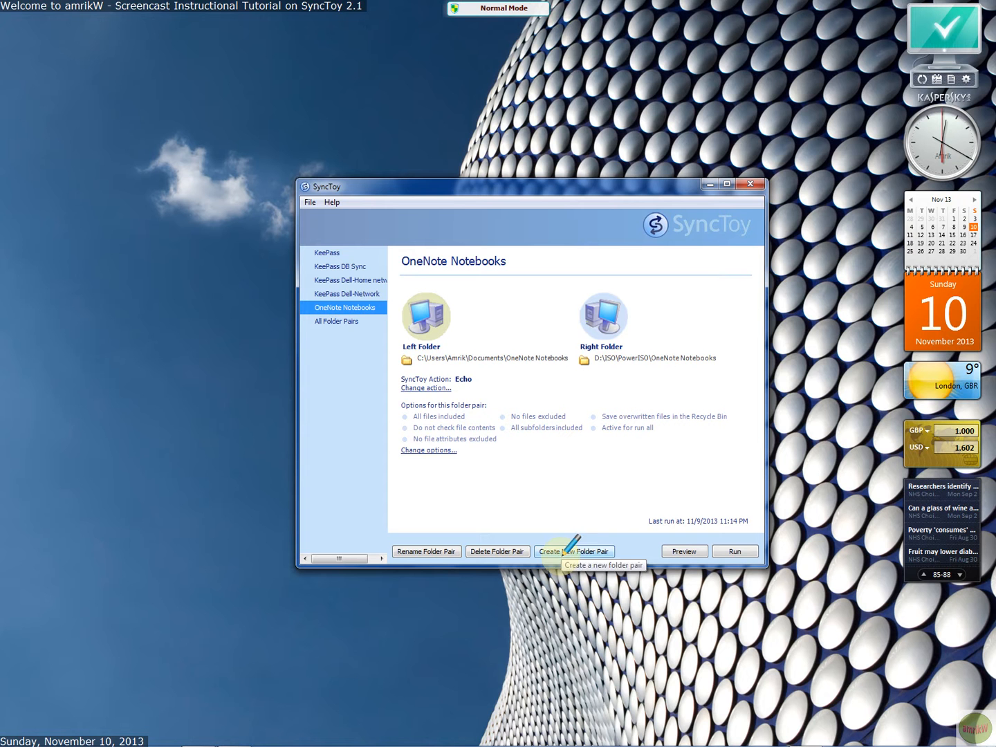
{"action": "mouse_move", "coordinate": [351, 256]}
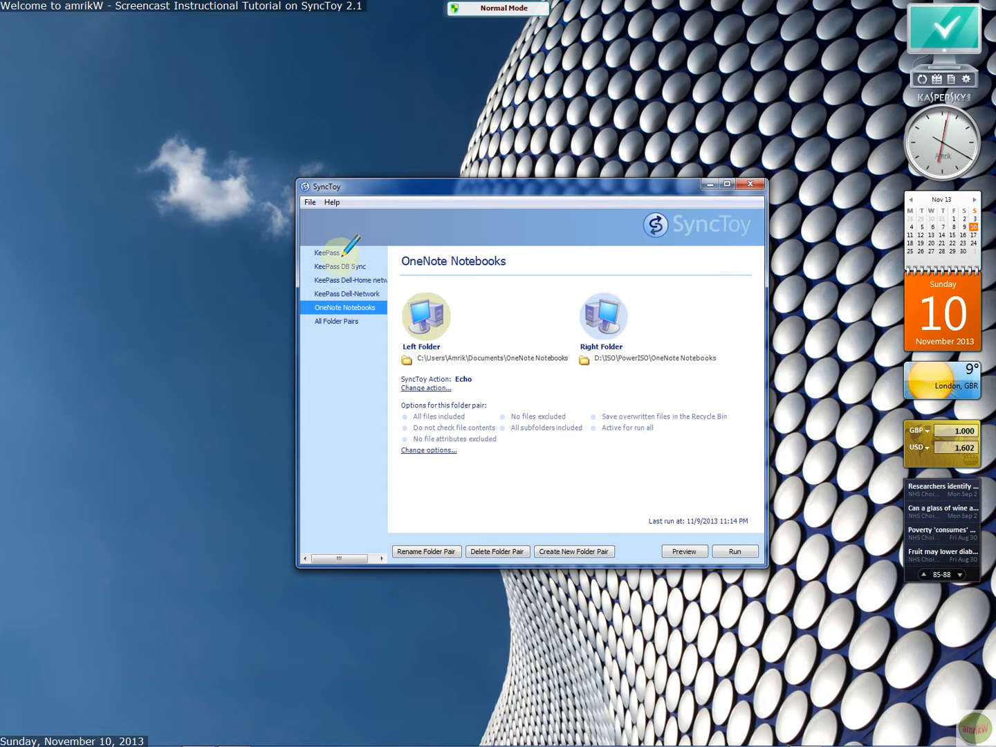
{"action": "mouse_move", "coordinate": [340, 326]}
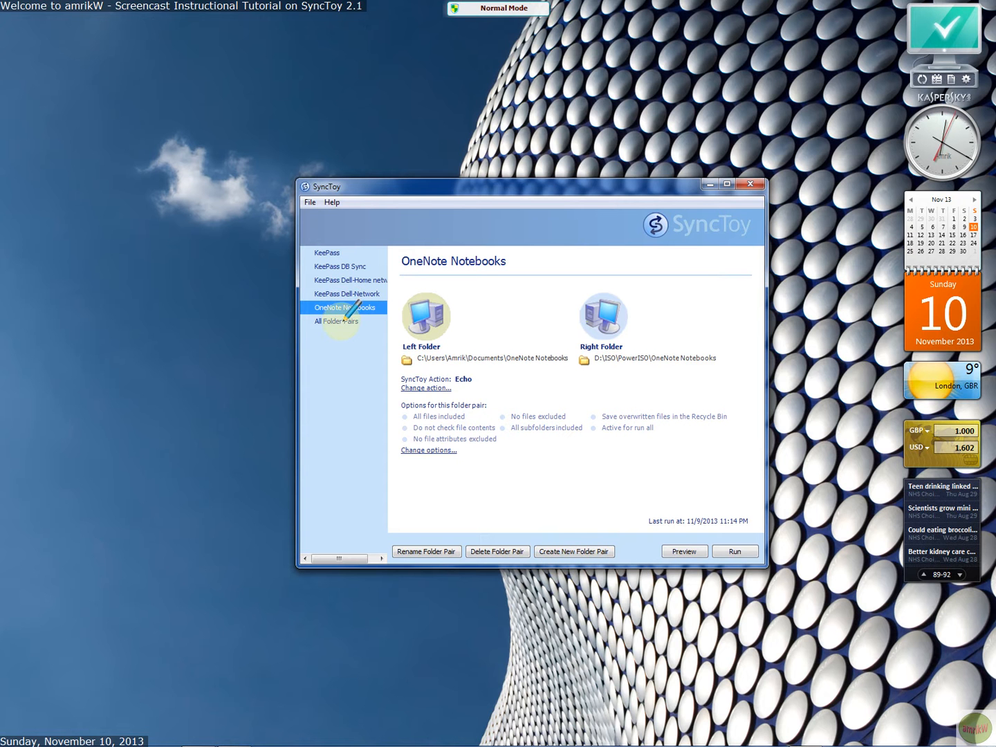
Show All Folder Pairs and select the KeePass pair with its Echo action and folder paths
{"action": "left_click", "coordinate": [337, 321]}
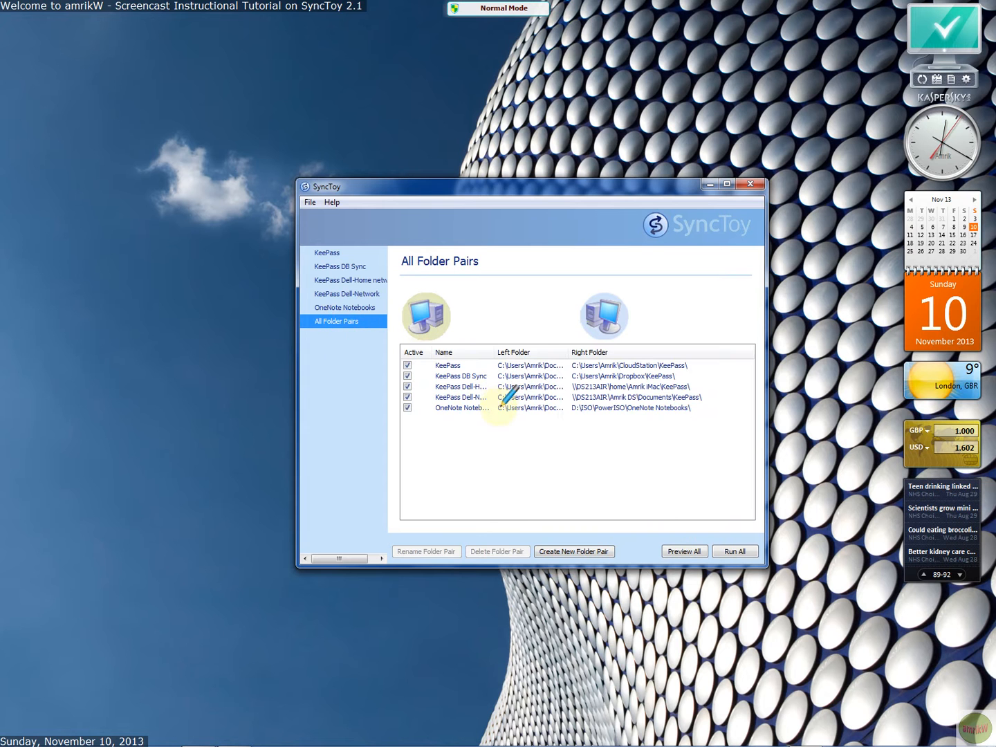
{"action": "left_click", "coordinate": [327, 252]}
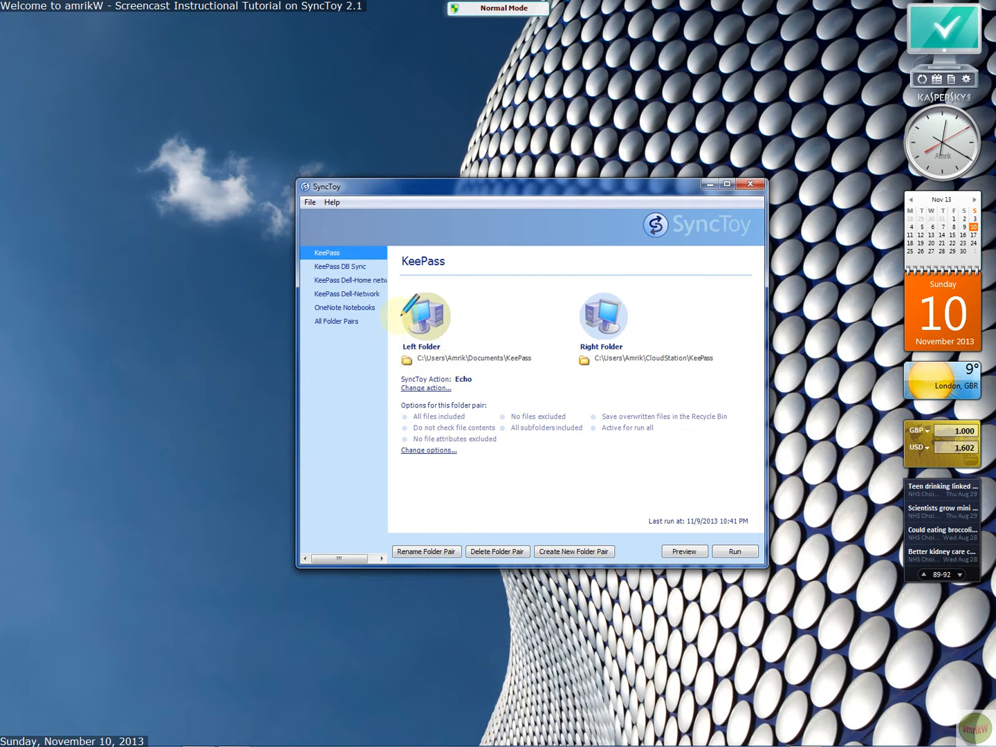
{"action": "mouse_move", "coordinate": [421, 317]}
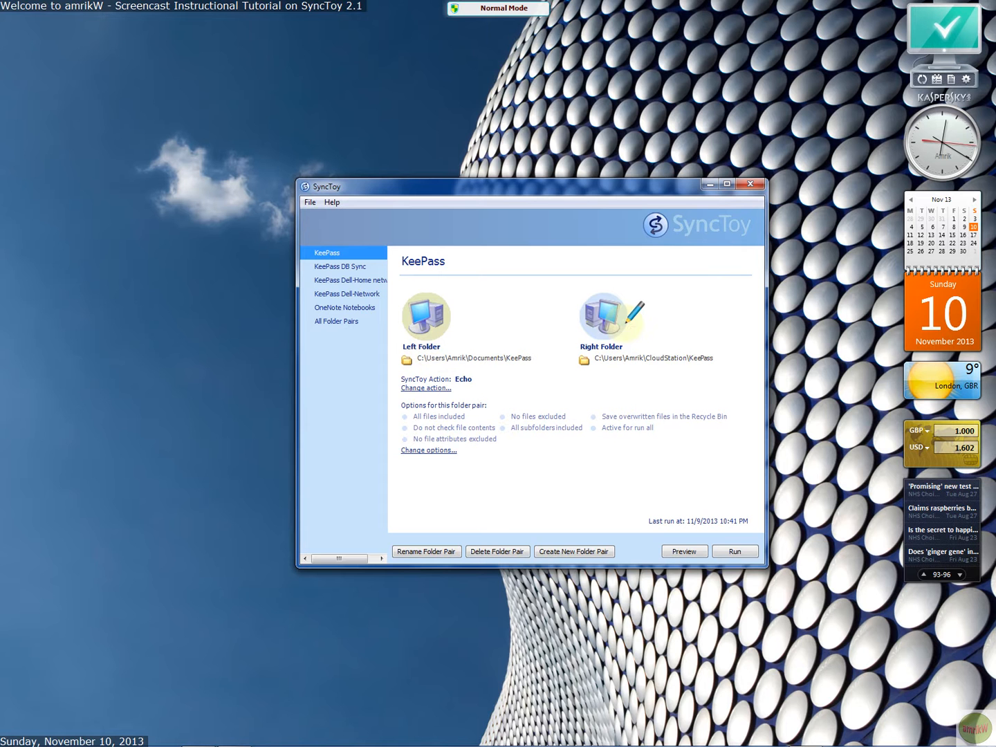
{"action": "mouse_move", "coordinate": [611, 316]}
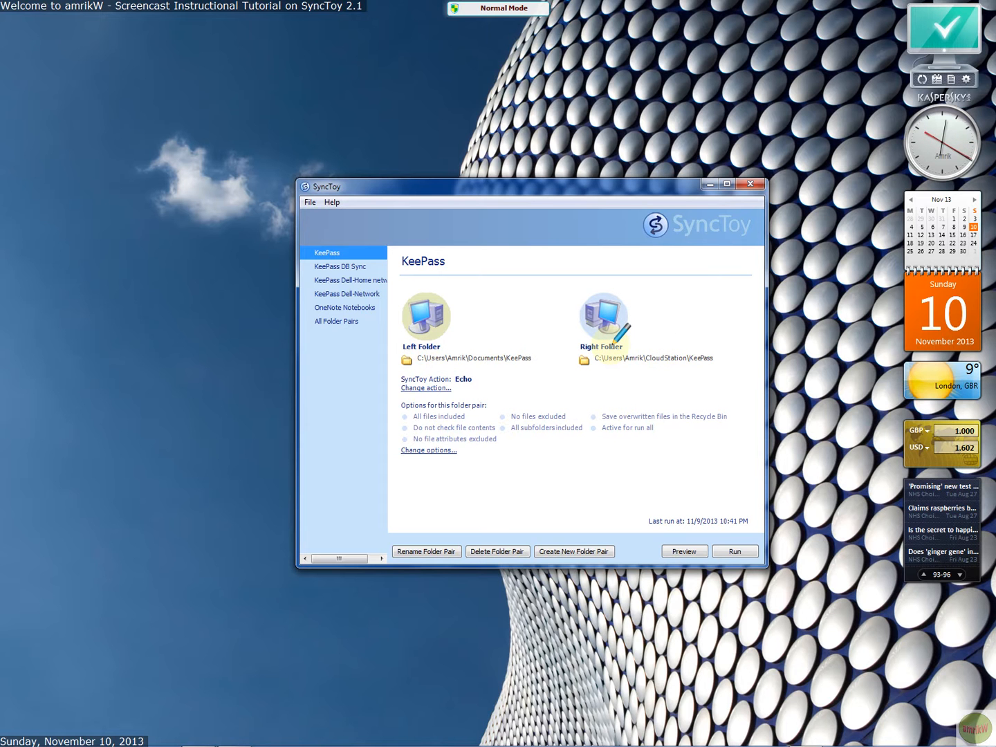
{"action": "mouse_move", "coordinate": [671, 363]}
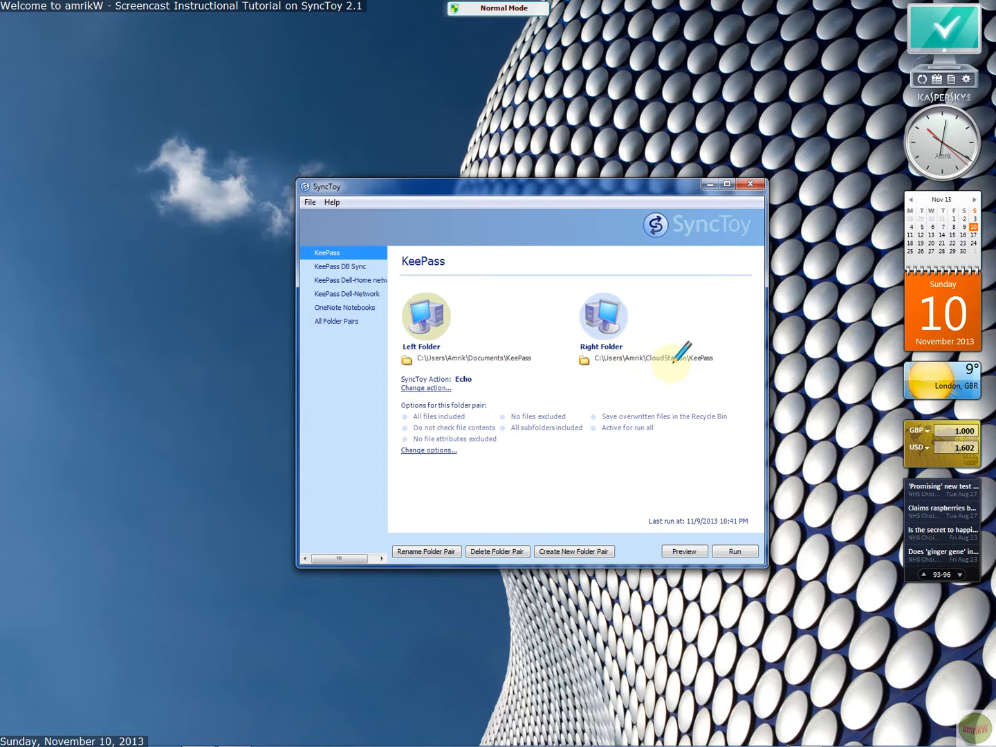
{"action": "mouse_move", "coordinate": [675, 346]}
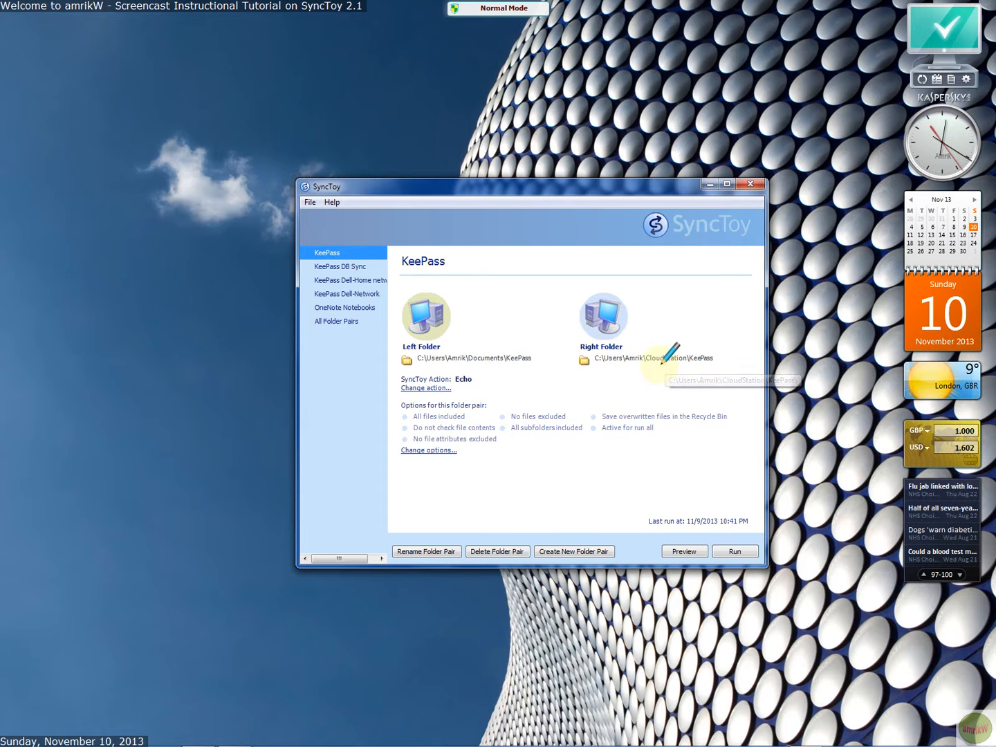
Review the Echo and Contribute explanations for KeePass DB Sync, then cancel leaving Synchronize
{"action": "left_click", "coordinate": [340, 265]}
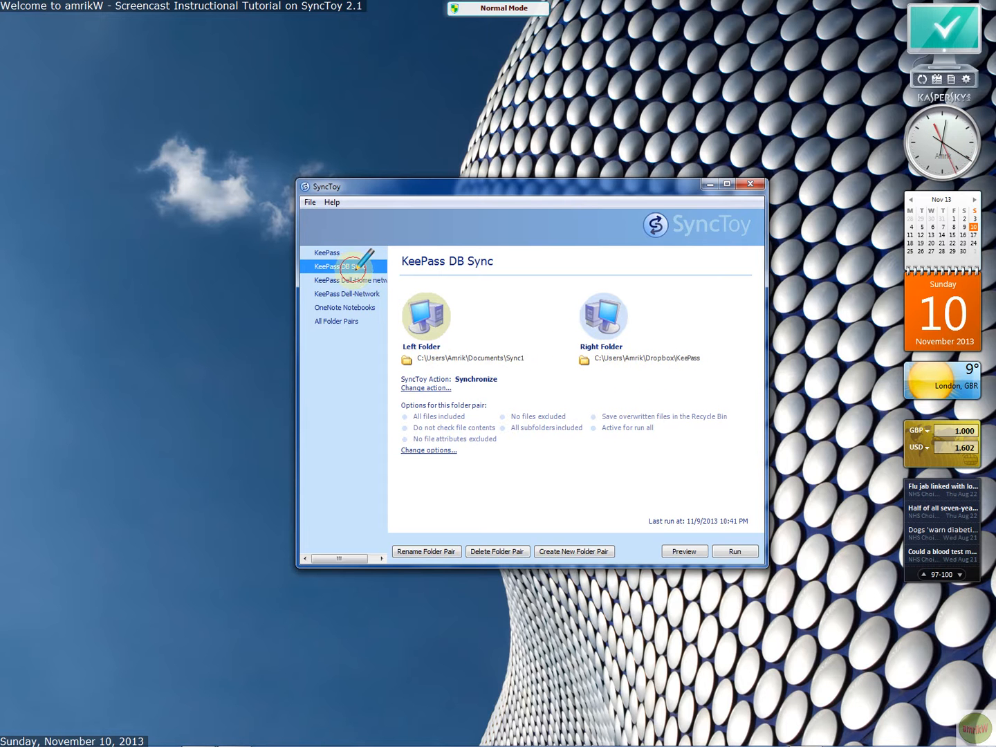
{"action": "mouse_move", "coordinate": [664, 359]}
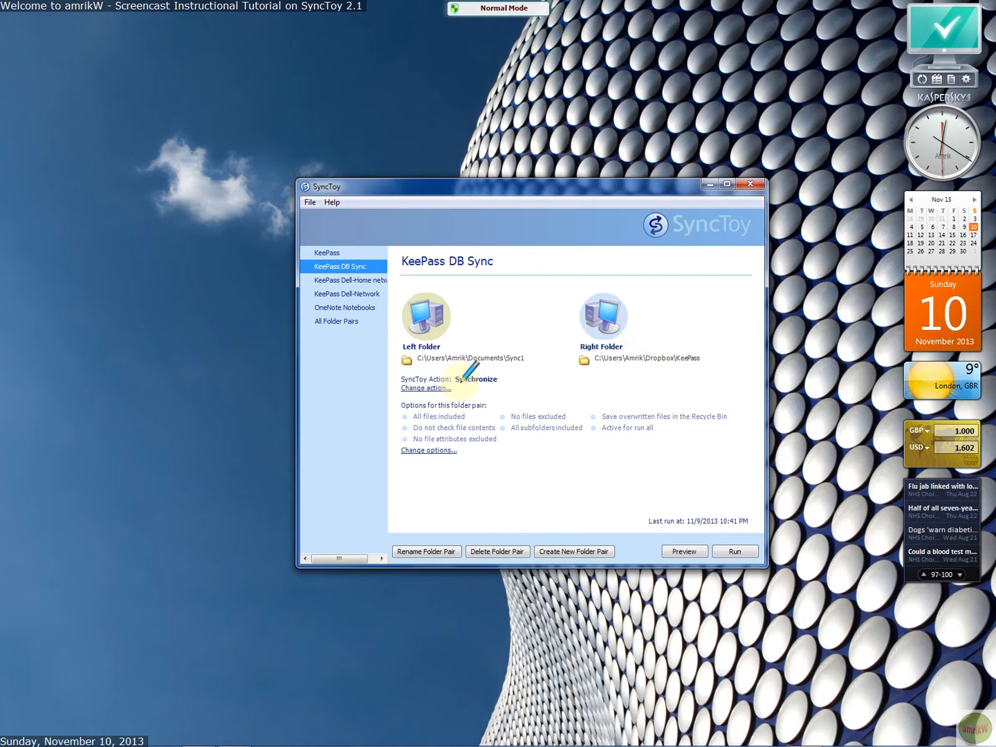
{"action": "mouse_move", "coordinate": [481, 379]}
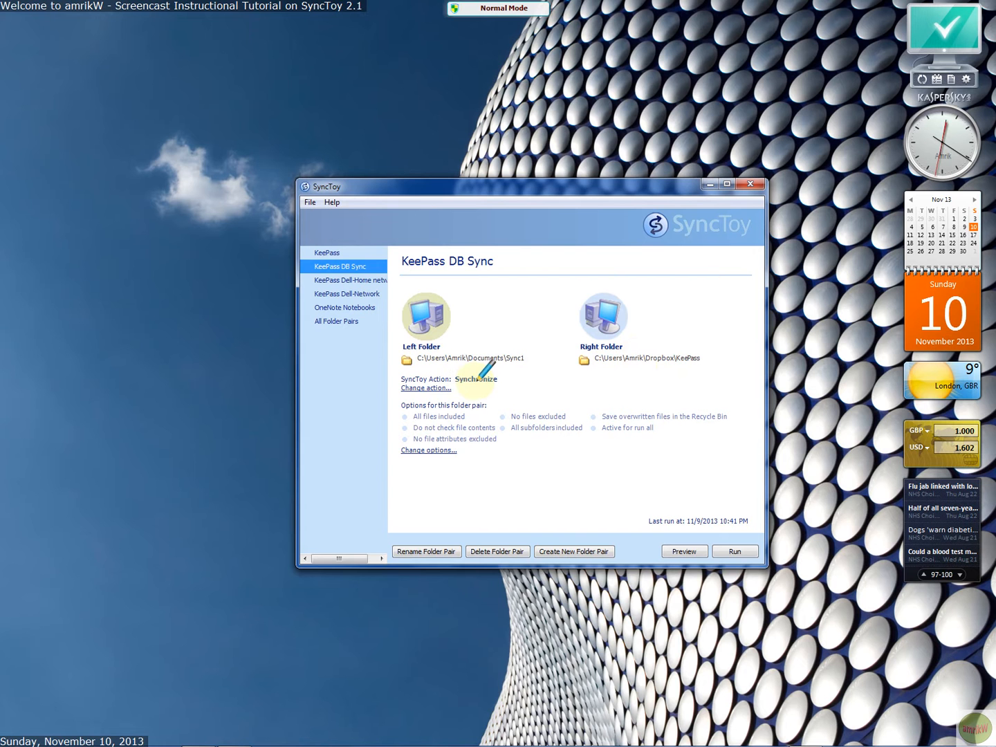
{"action": "left_click", "coordinate": [426, 387]}
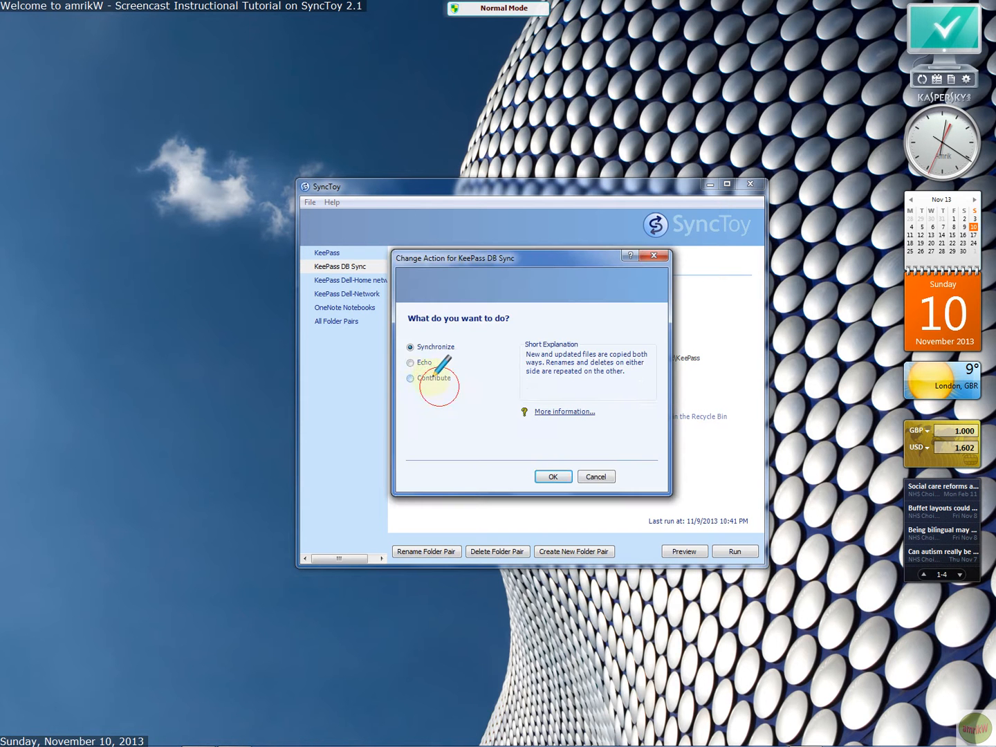
{"action": "mouse_move", "coordinate": [511, 415]}
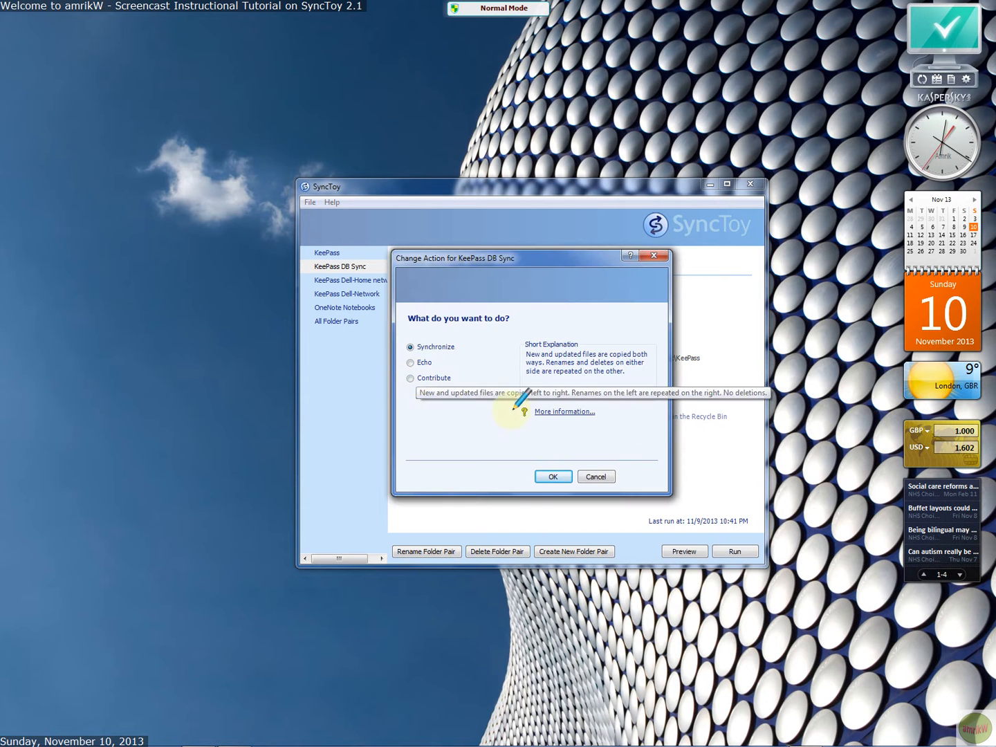
{"action": "mouse_move", "coordinate": [653, 426]}
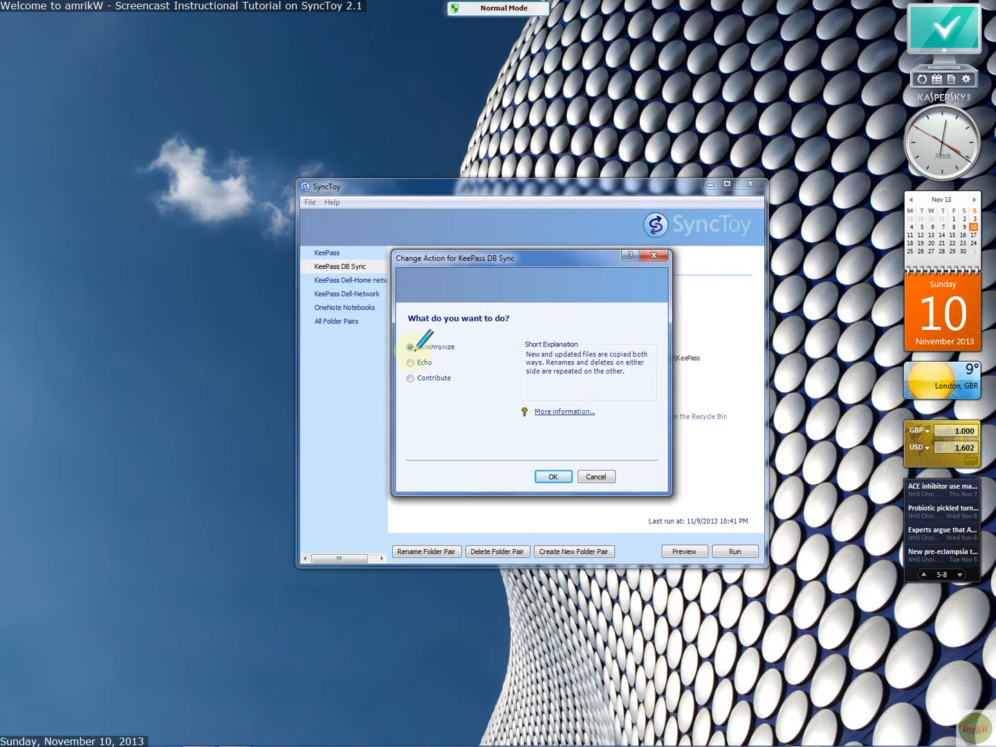
{"action": "left_click", "coordinate": [411, 362]}
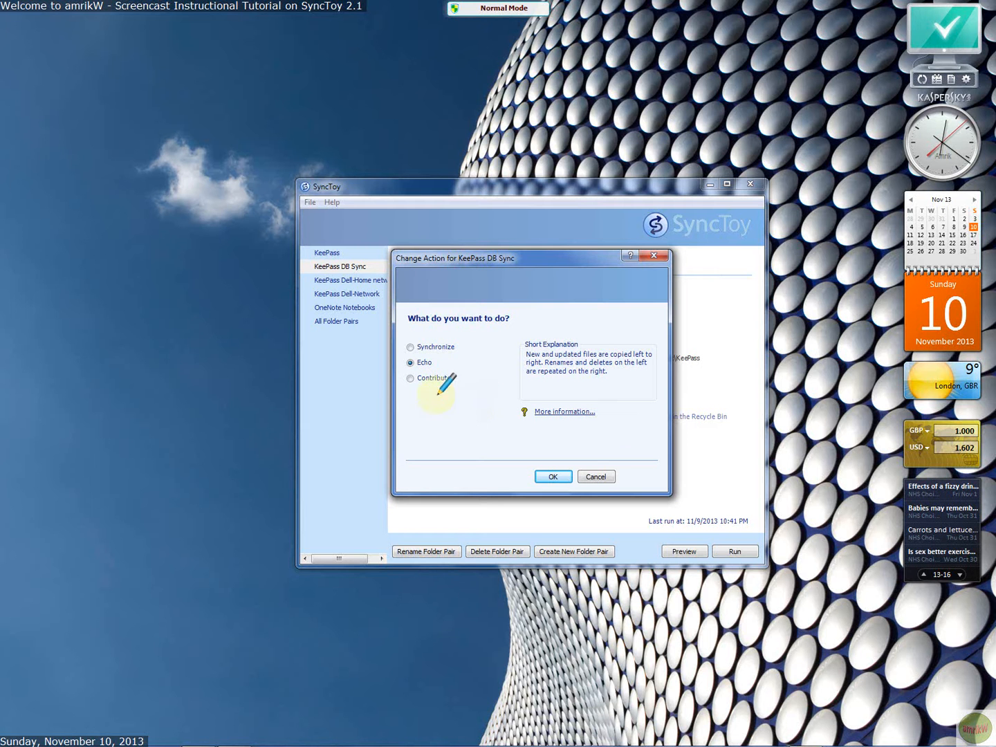
{"action": "left_click", "coordinate": [410, 379]}
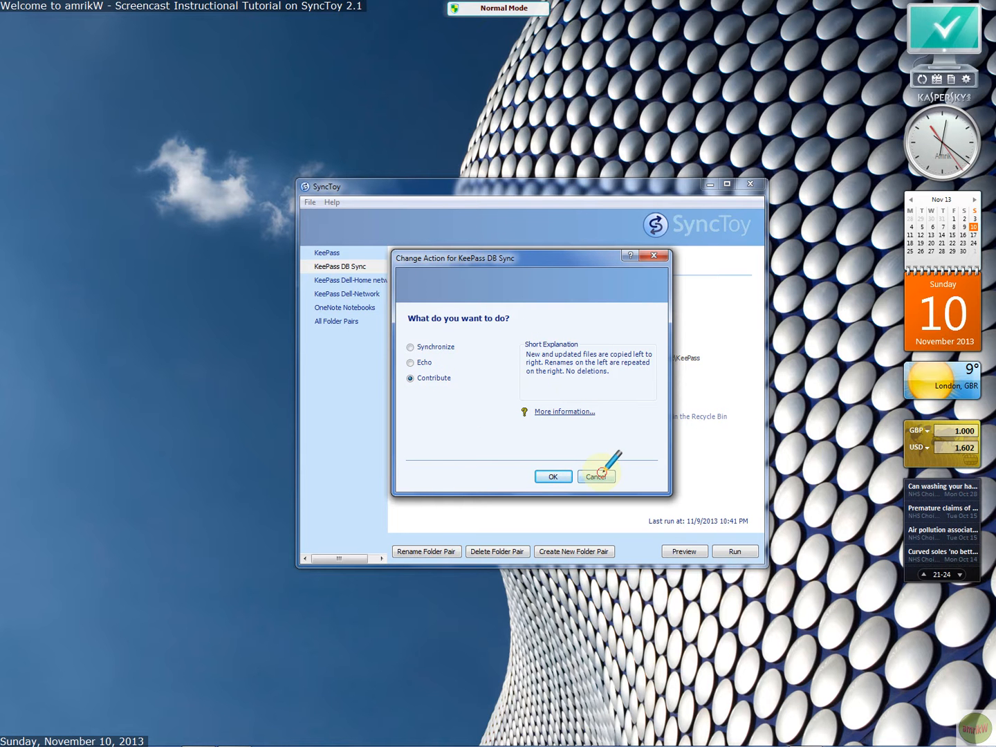
{"action": "left_click", "coordinate": [596, 476]}
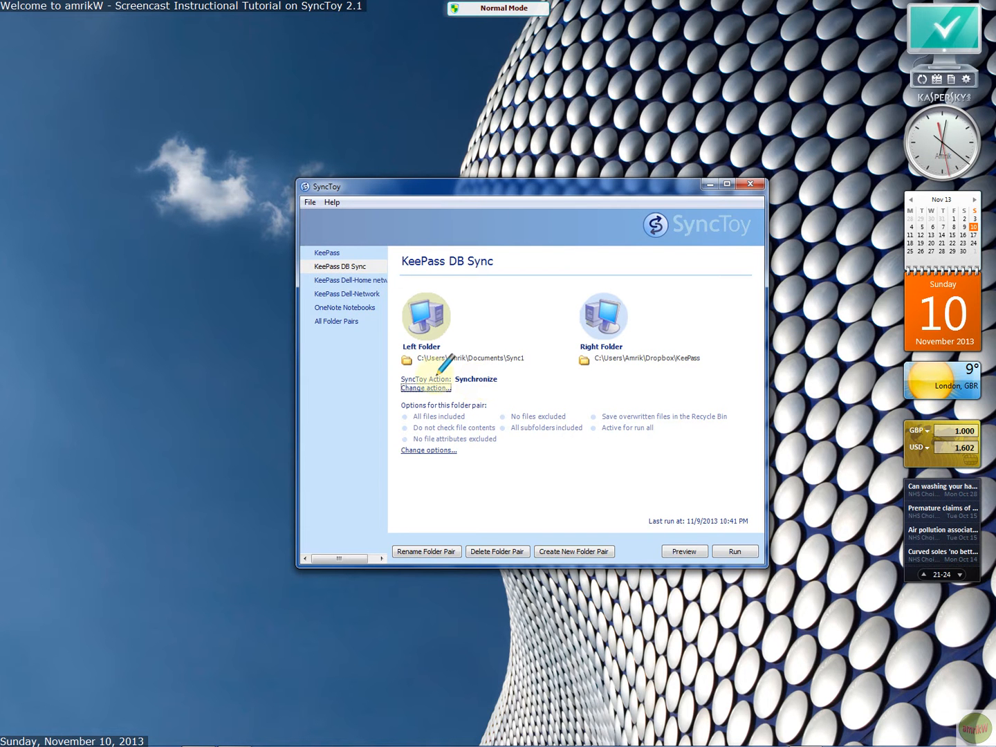
{"action": "mouse_move", "coordinate": [532, 354]}
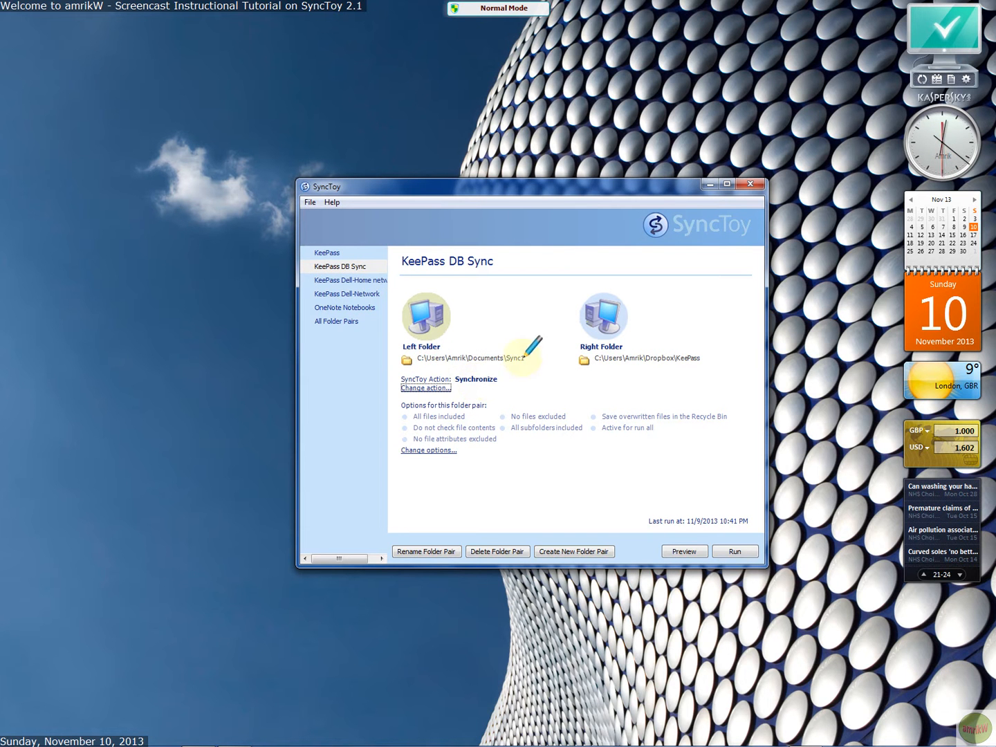
{"action": "mouse_move", "coordinate": [698, 359]}
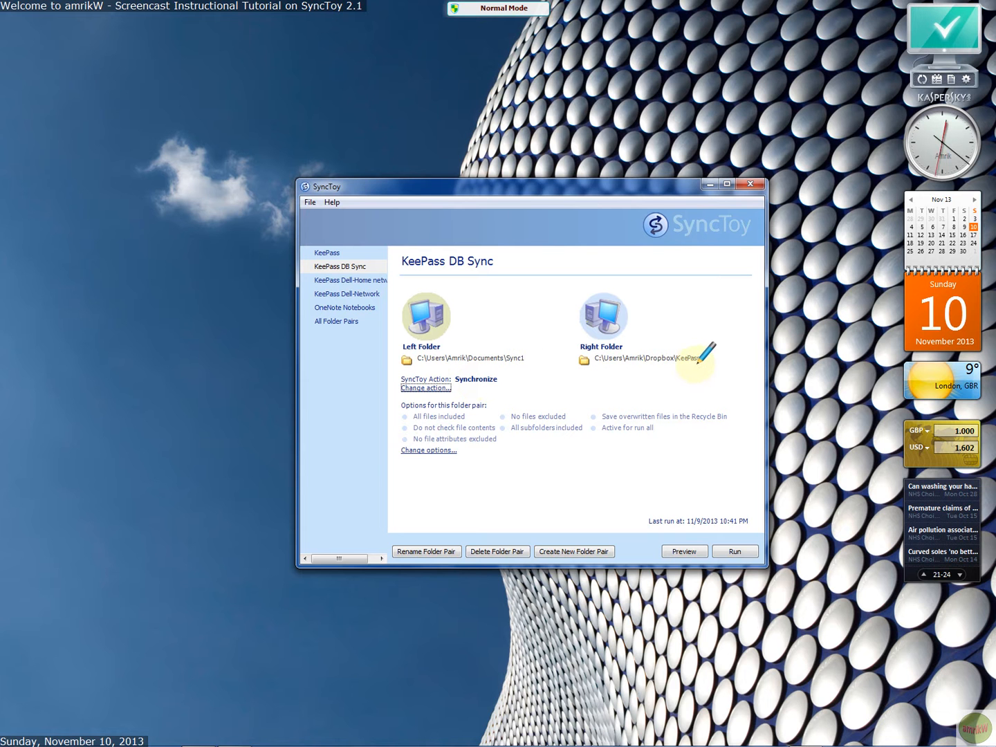
{"action": "mouse_move", "coordinate": [487, 355]}
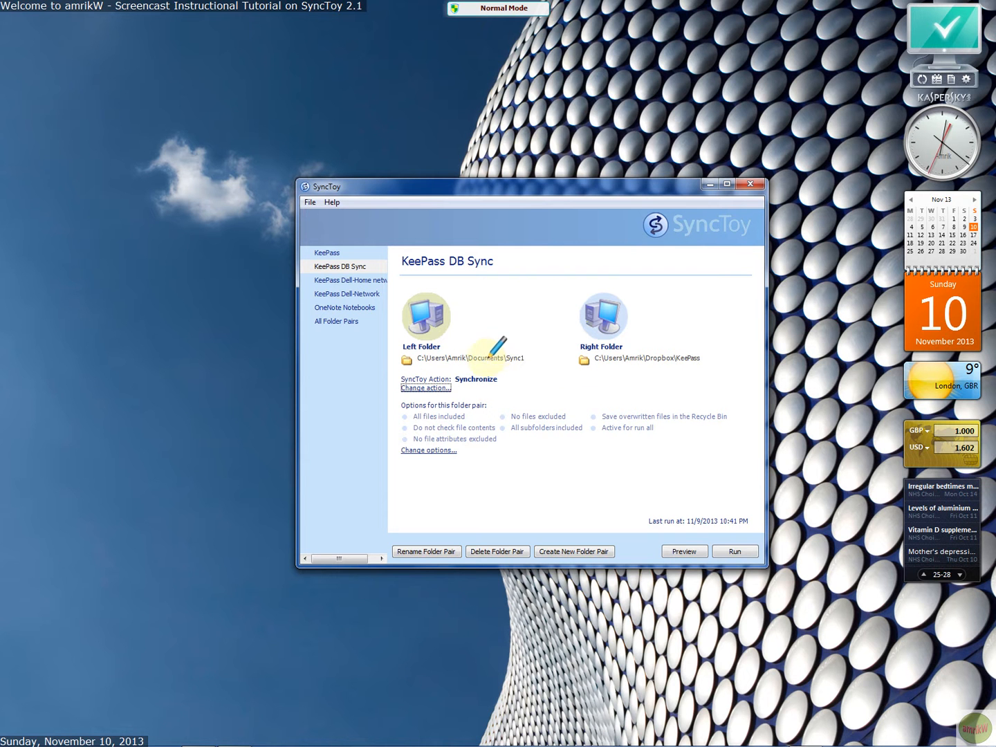
{"action": "mouse_move", "coordinate": [525, 329]}
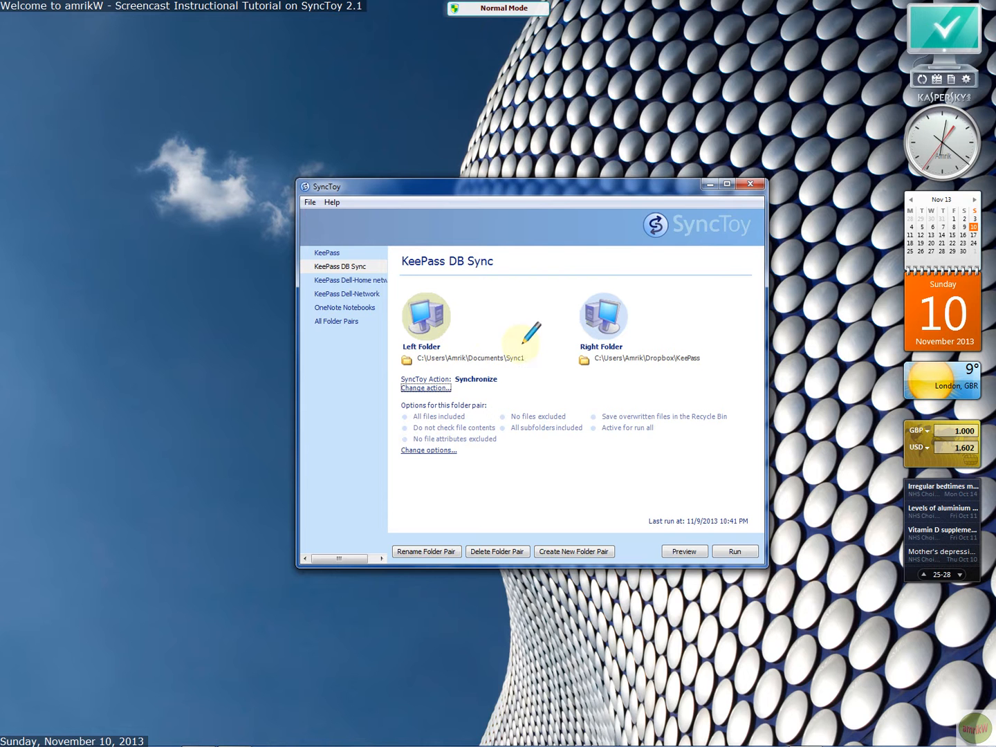
{"action": "mouse_move", "coordinate": [374, 279]}
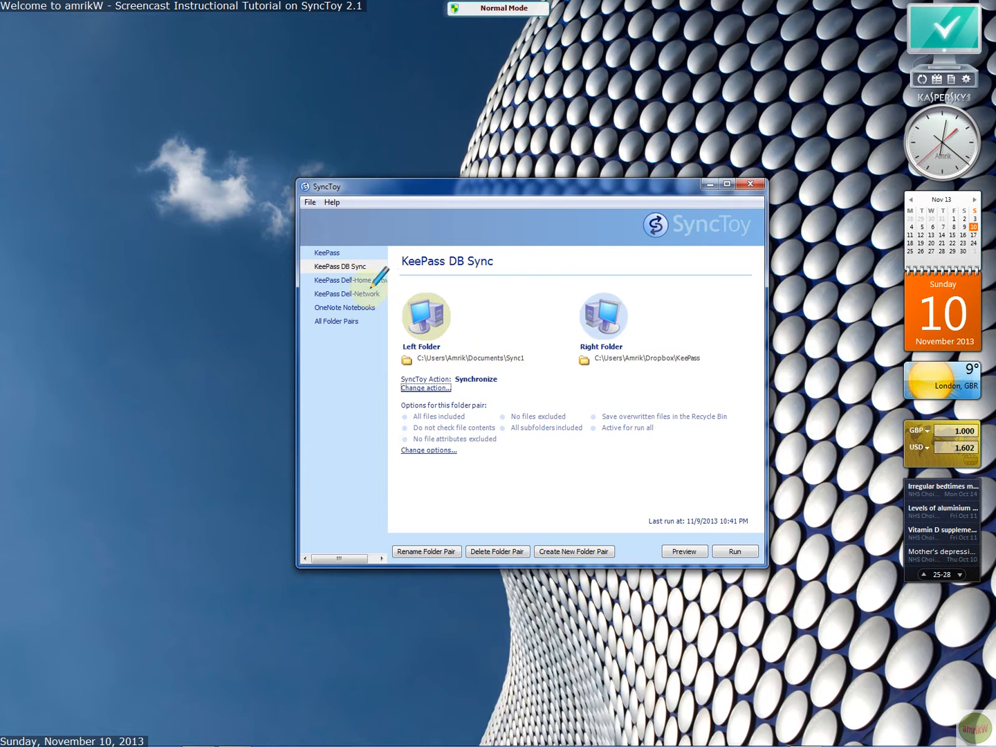
{"action": "mouse_move", "coordinate": [353, 277]}
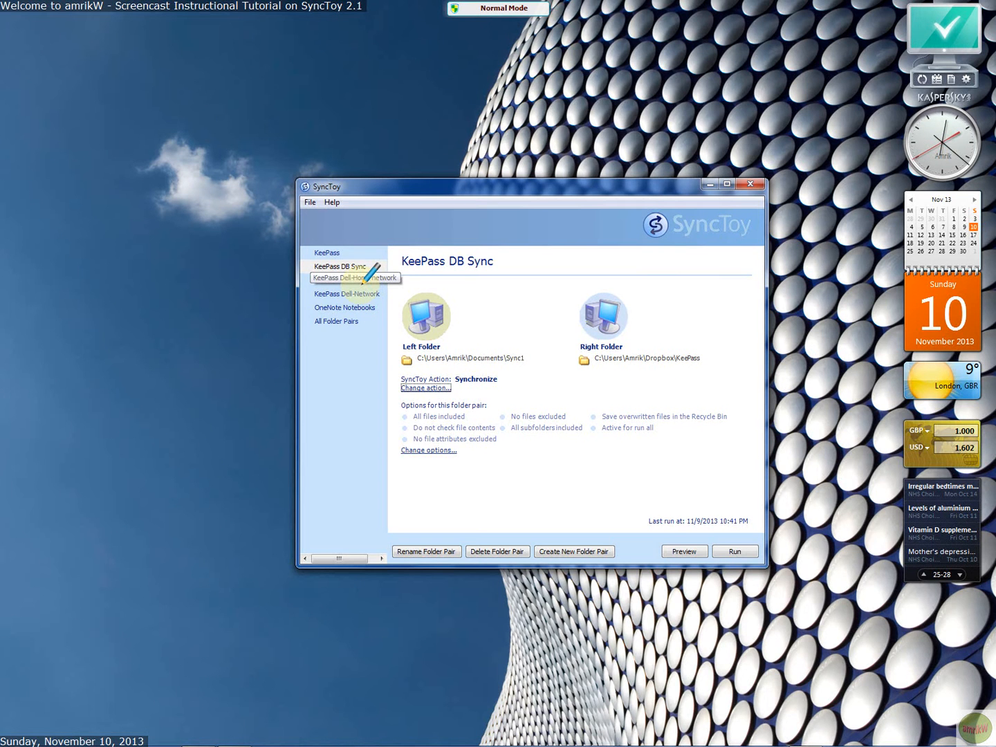
{"action": "left_click", "coordinate": [352, 280]}
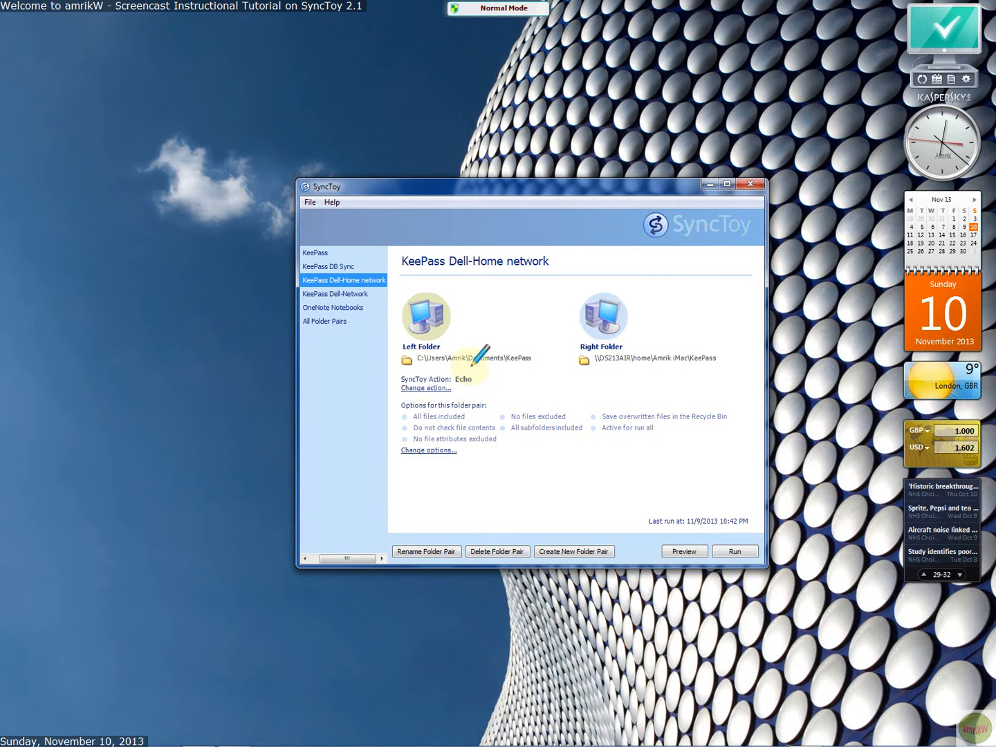
{"action": "mouse_move", "coordinate": [332, 297]}
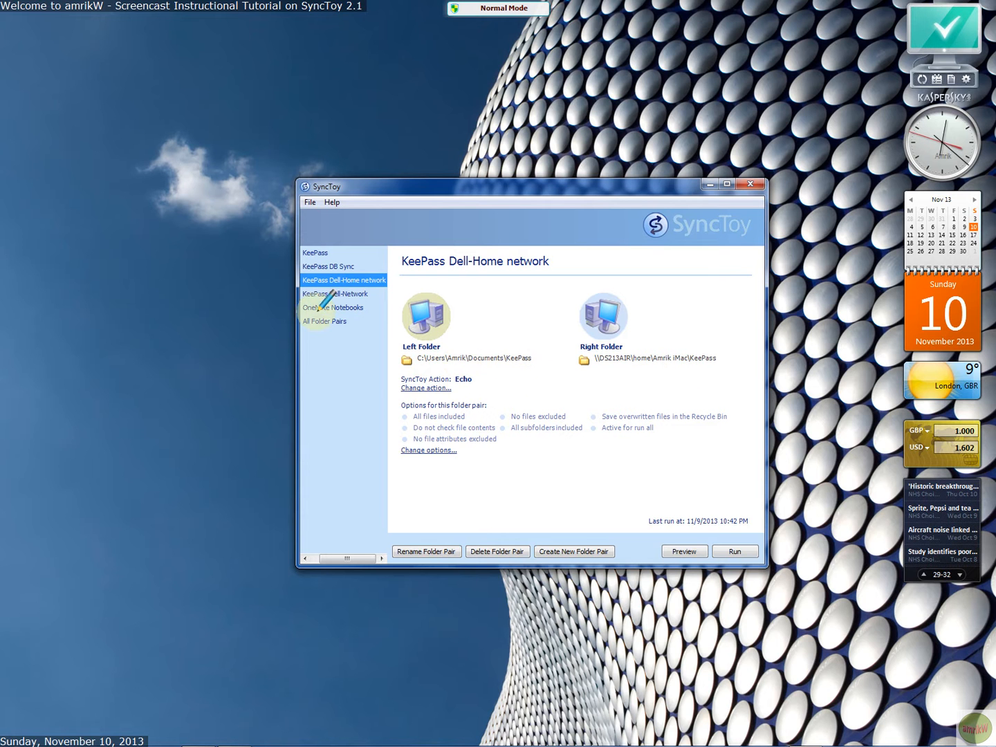
{"action": "left_click", "coordinate": [333, 307]}
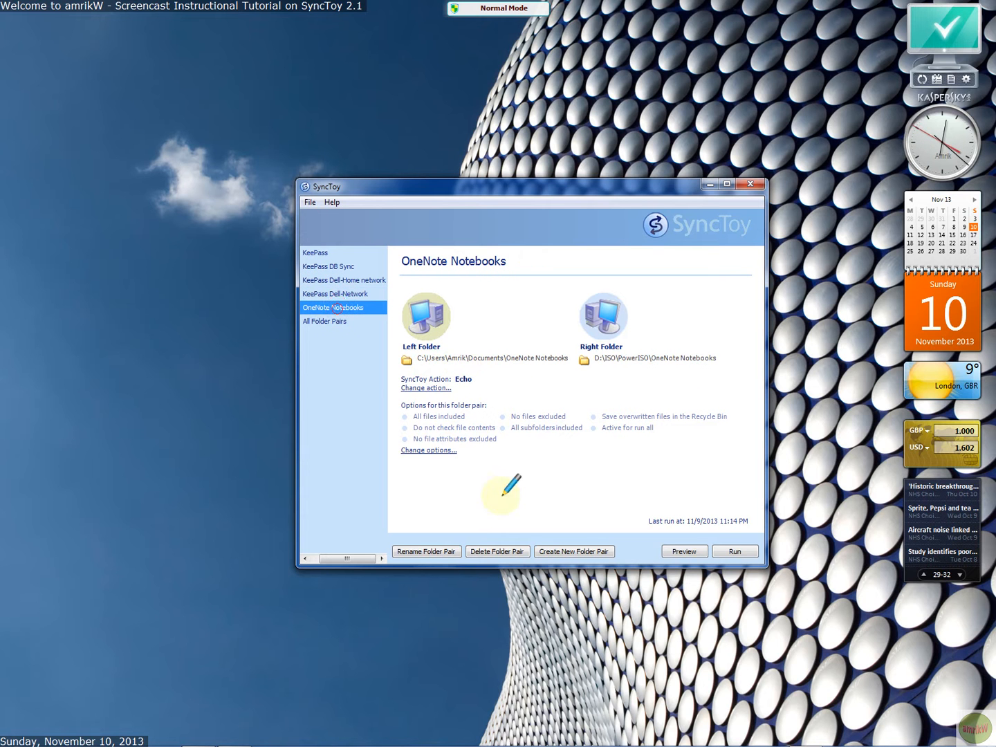
{"action": "mouse_move", "coordinate": [339, 330]}
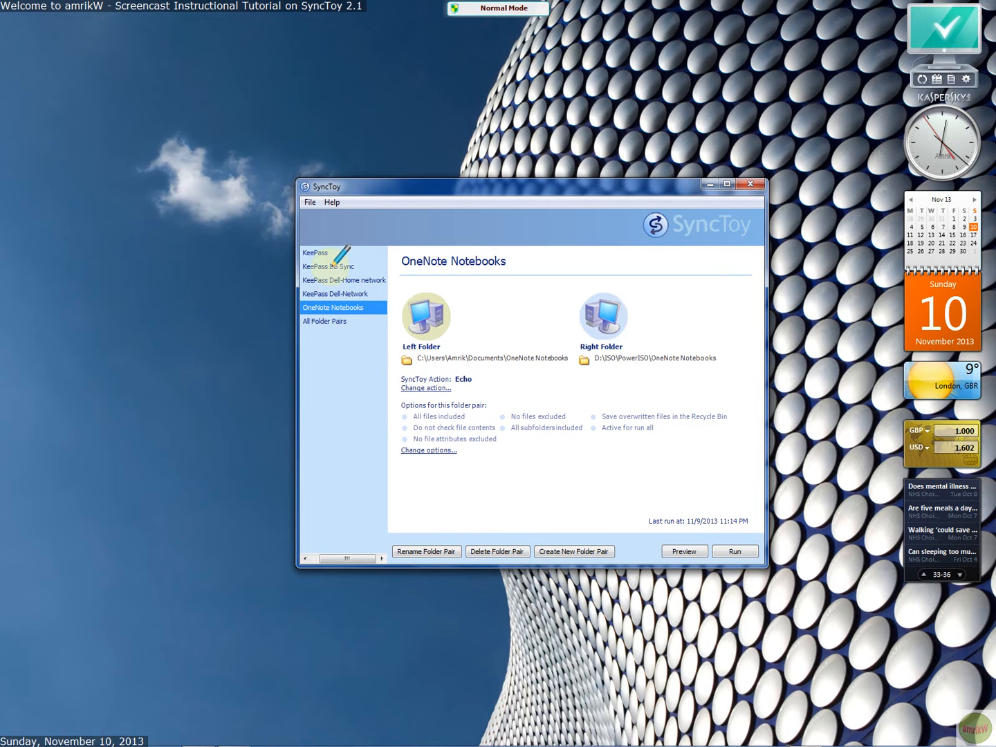
{"action": "mouse_move", "coordinate": [384, 357]}
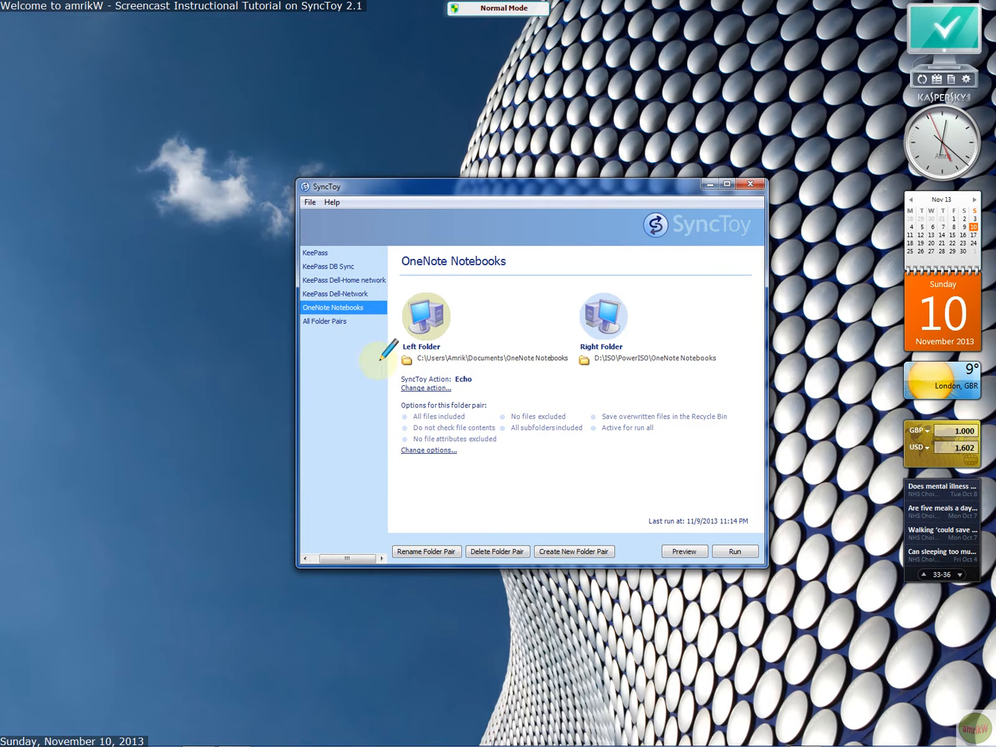
{"action": "left_click", "coordinate": [333, 266]}
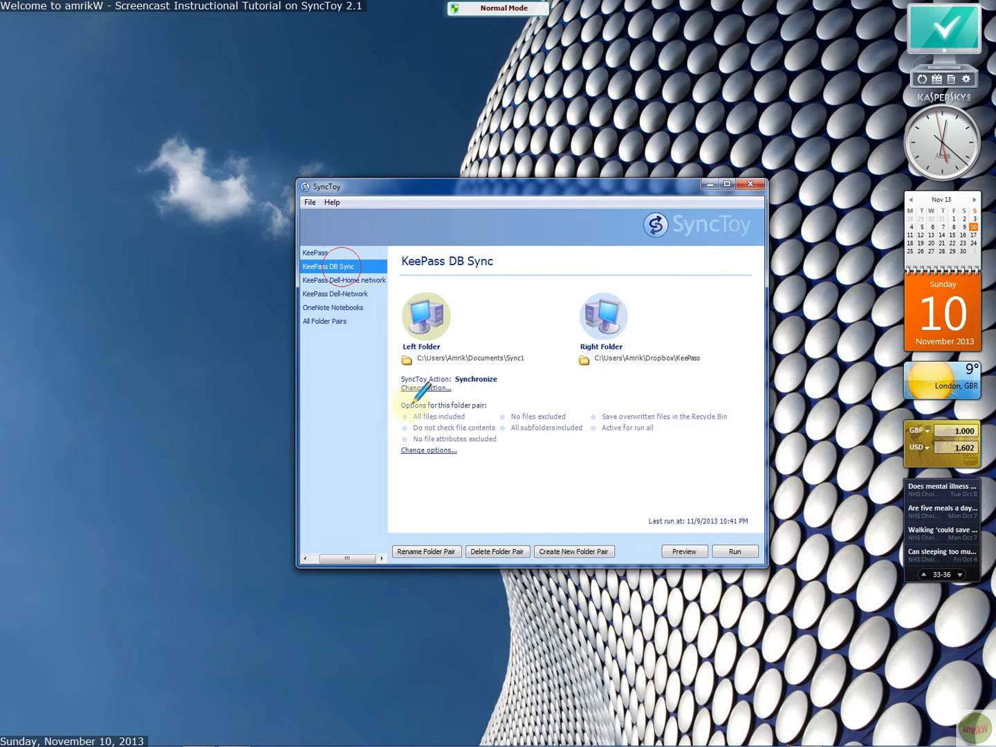
{"action": "mouse_move", "coordinate": [428, 449]}
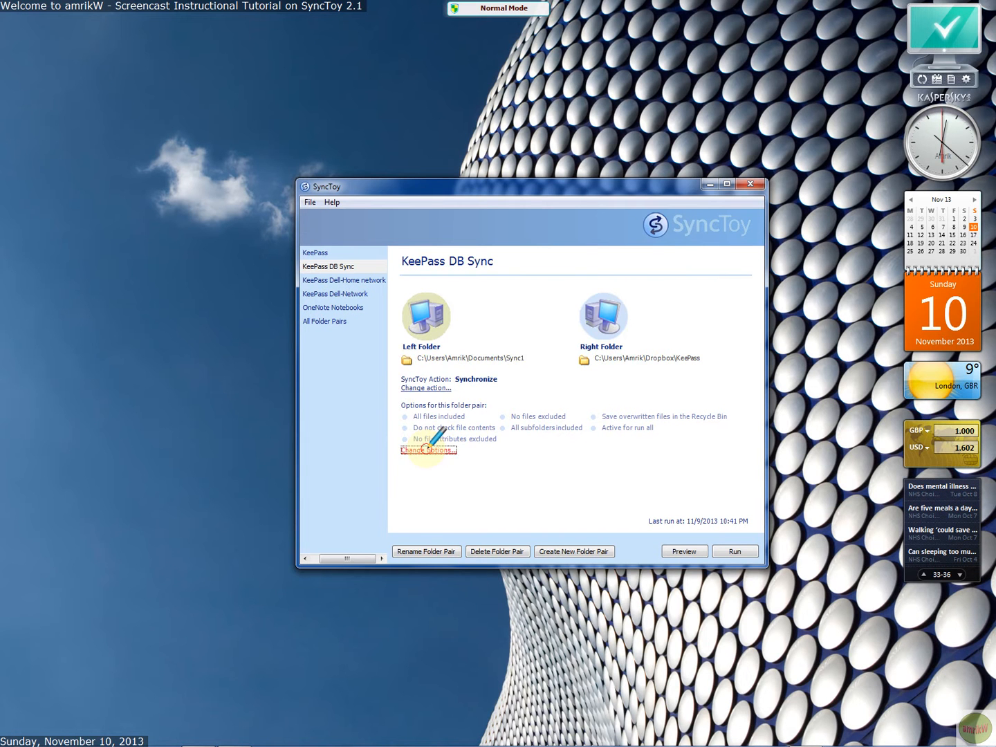
{"action": "left_click", "coordinate": [426, 451]}
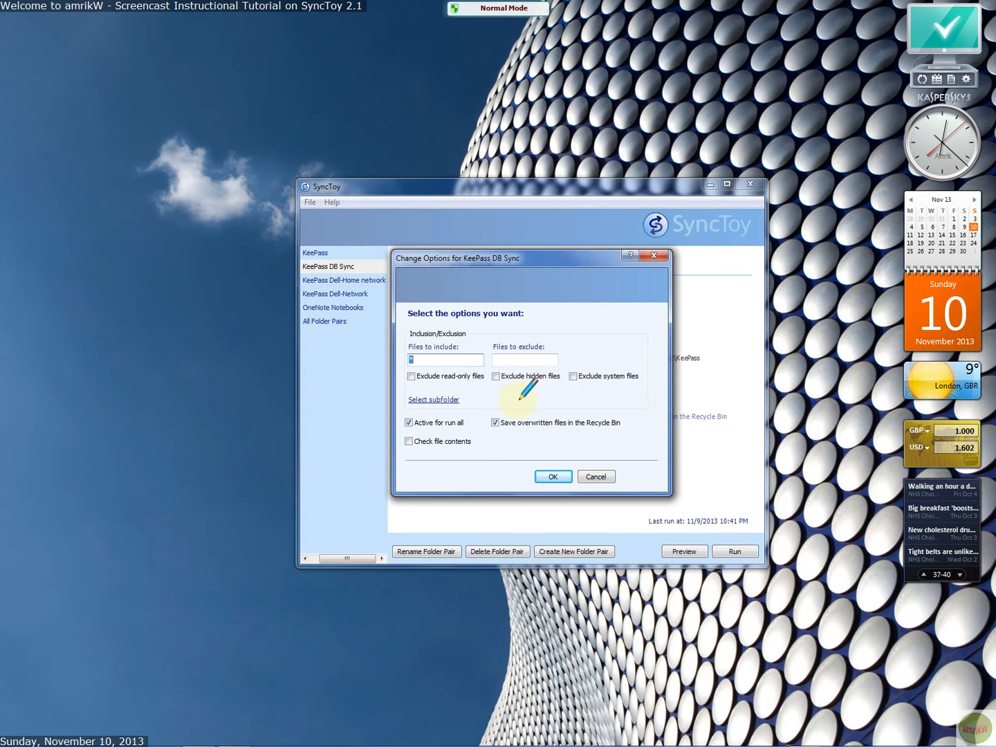
{"action": "mouse_move", "coordinate": [477, 537]}
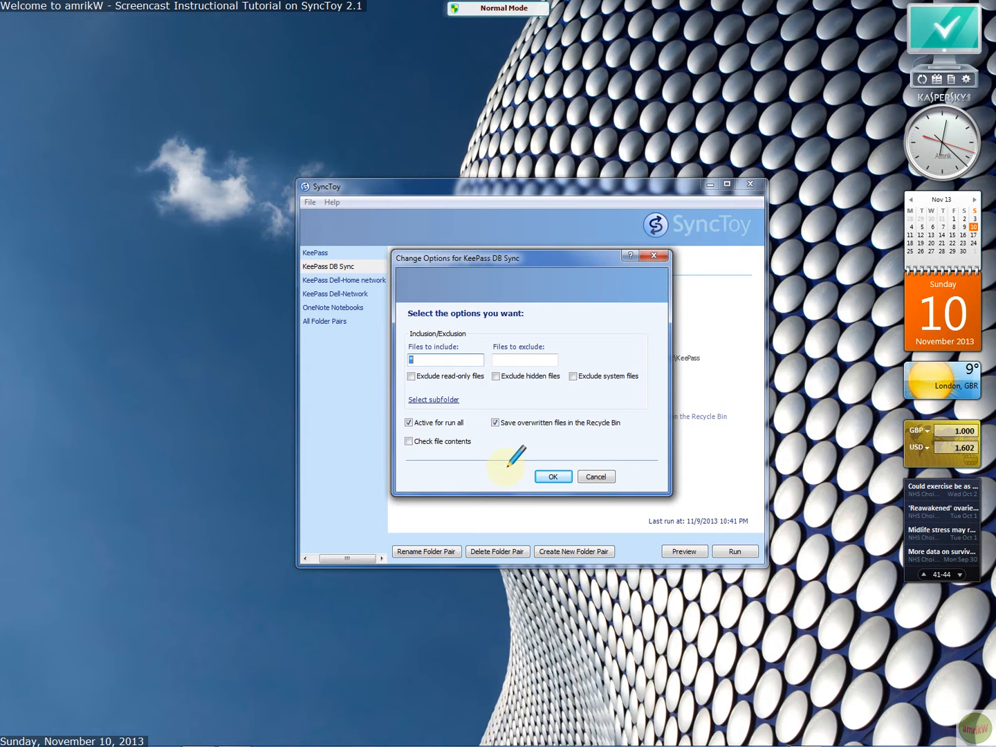
{"action": "left_click", "coordinate": [552, 476]}
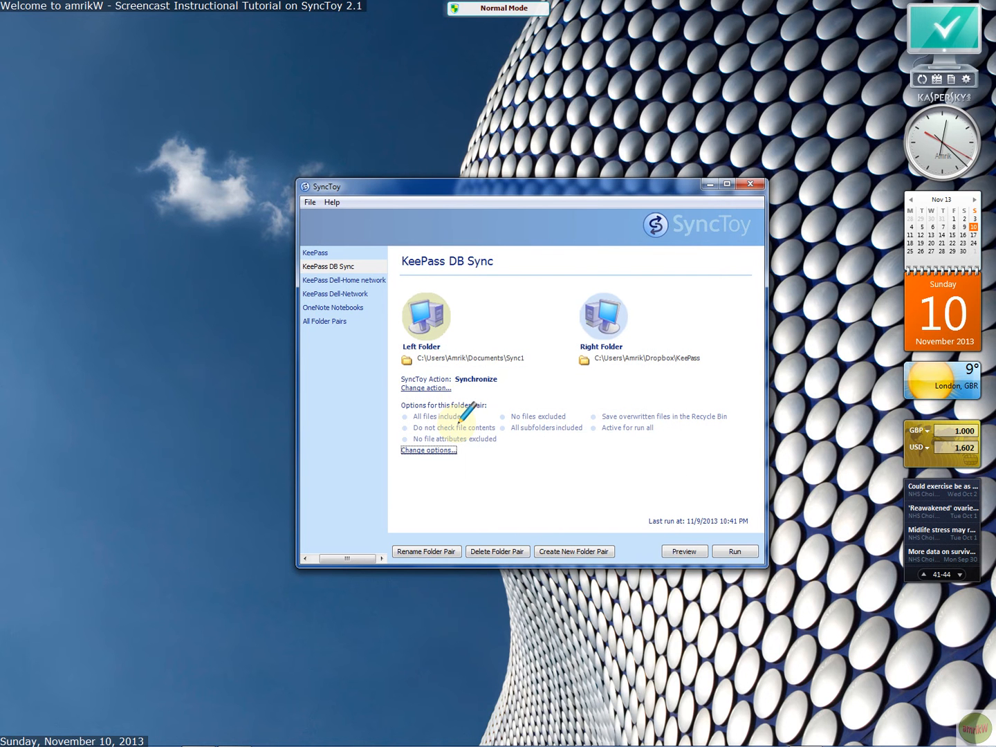
{"action": "mouse_move", "coordinate": [554, 523]}
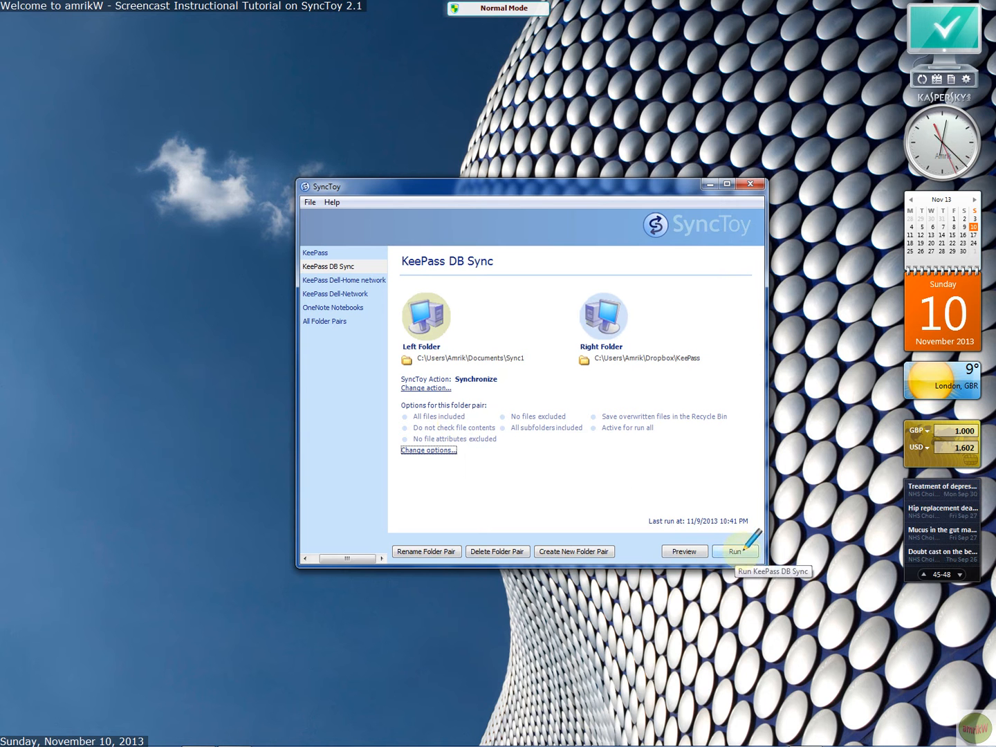
{"action": "mouse_move", "coordinate": [343, 279]}
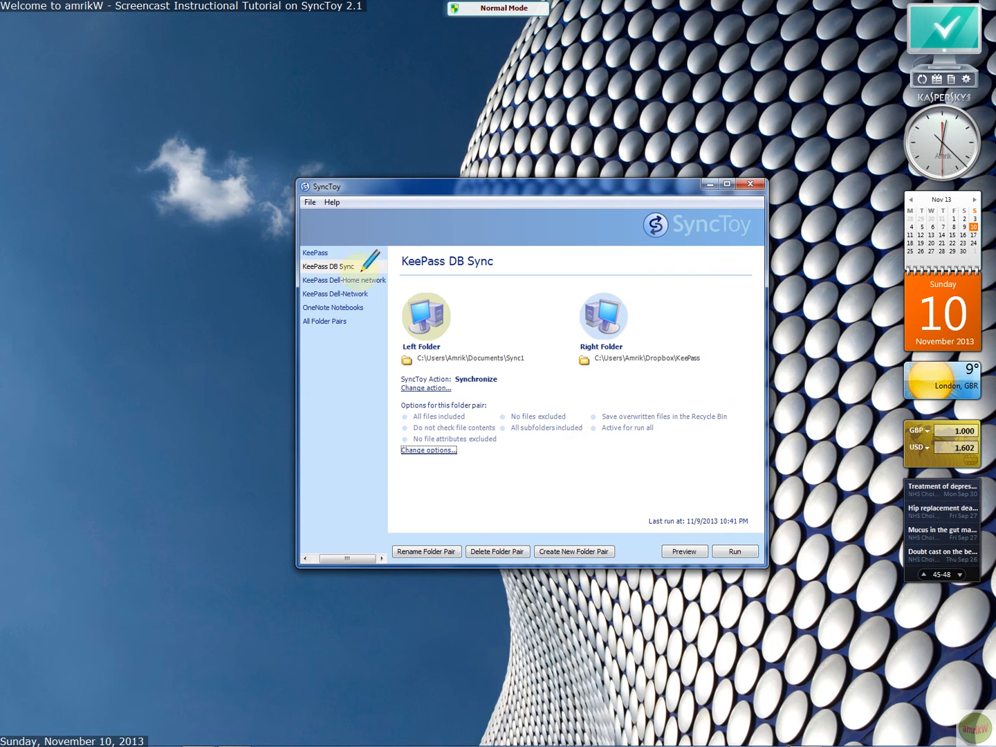
{"action": "mouse_move", "coordinate": [630, 371]}
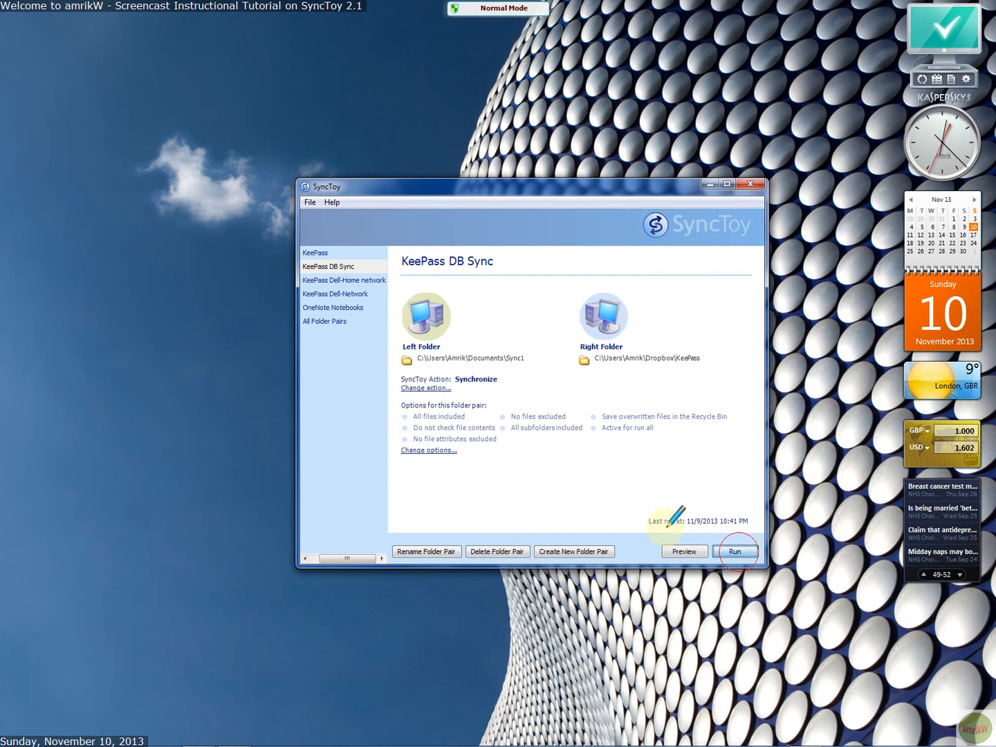
Run the KeePass DB Sync pair, raising the unsynchronized Dropbox endpoint warning
{"action": "left_click", "coordinate": [739, 550]}
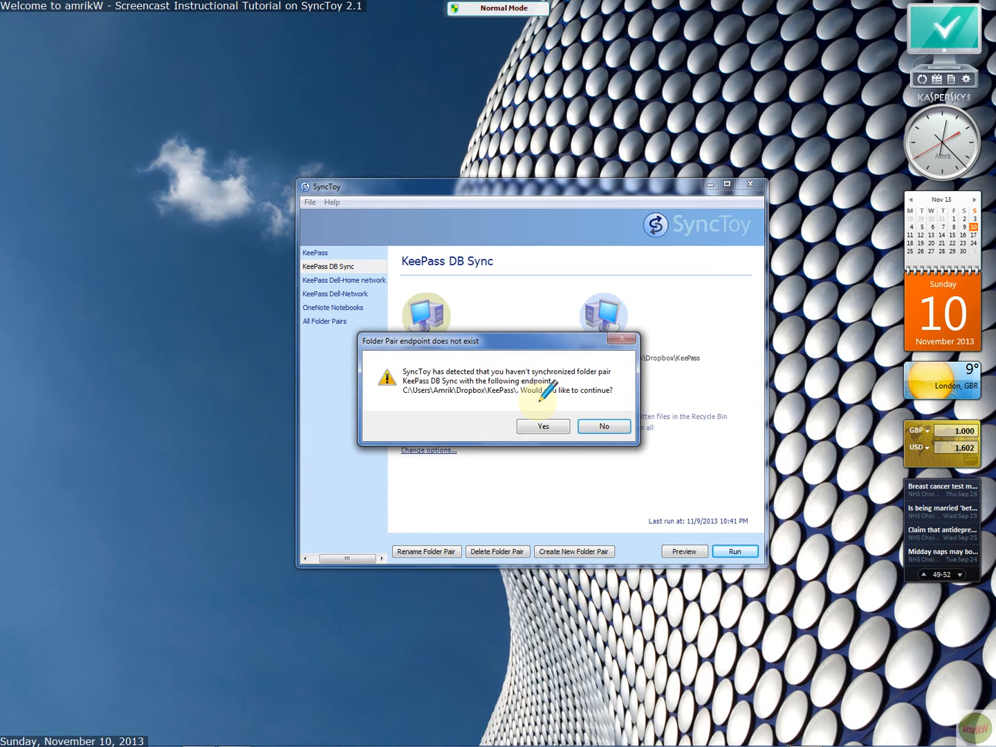
Continue past the endpoint warning and close the zero-operation results, last run 11/10/2013 12:22 PM
{"action": "left_click", "coordinate": [542, 426]}
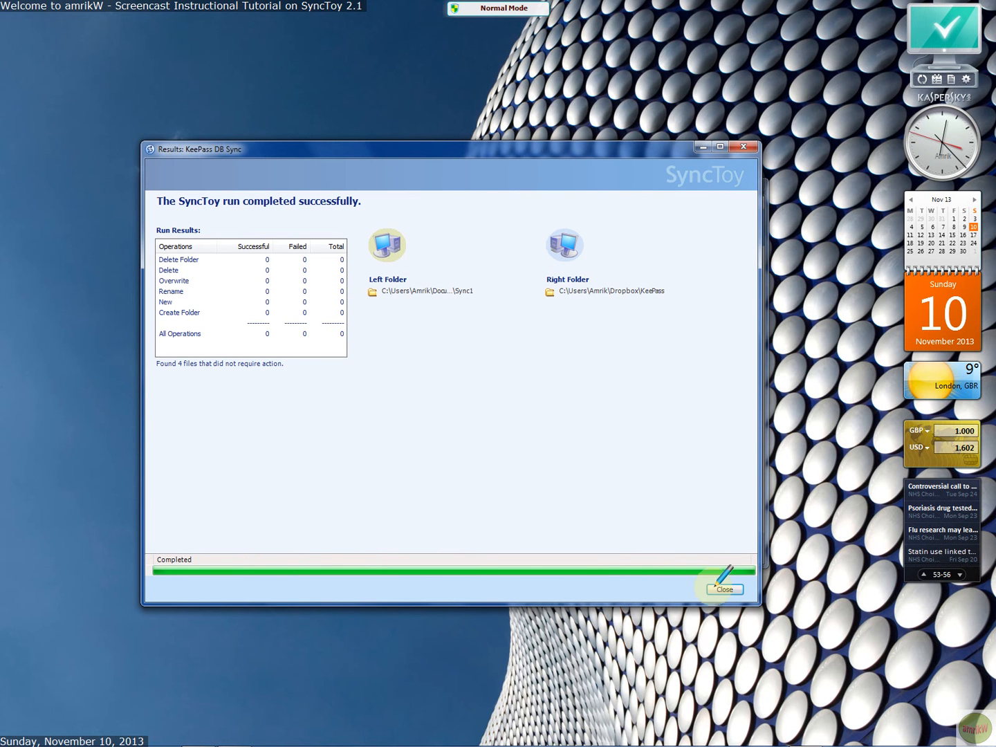
{"action": "left_click", "coordinate": [723, 589]}
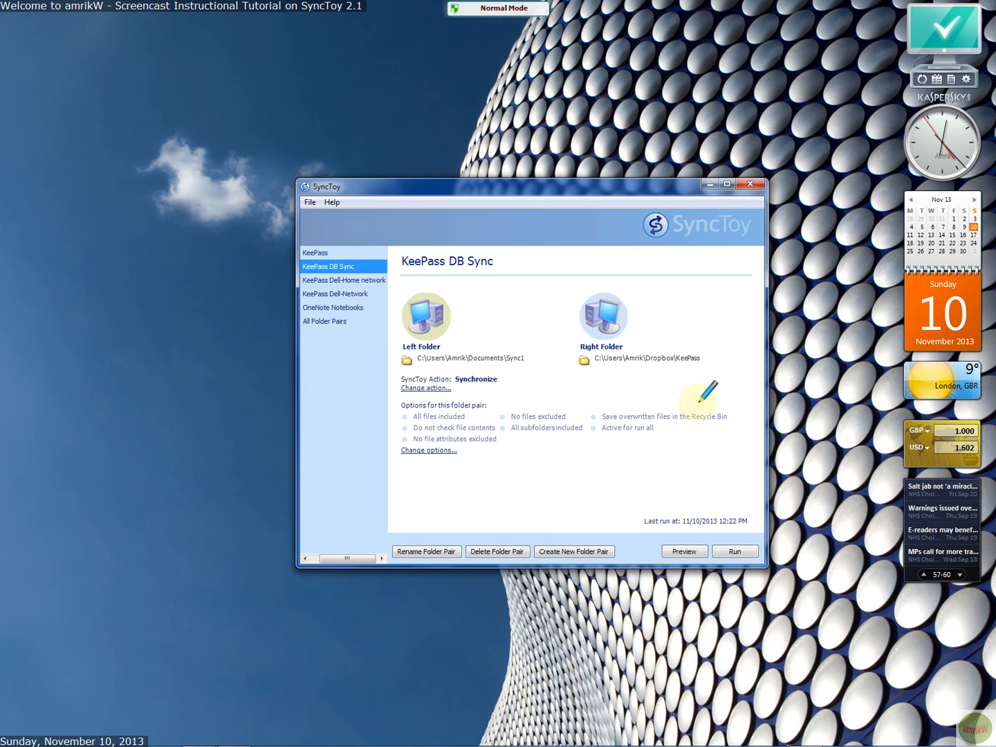
{"action": "mouse_move", "coordinate": [712, 172]}
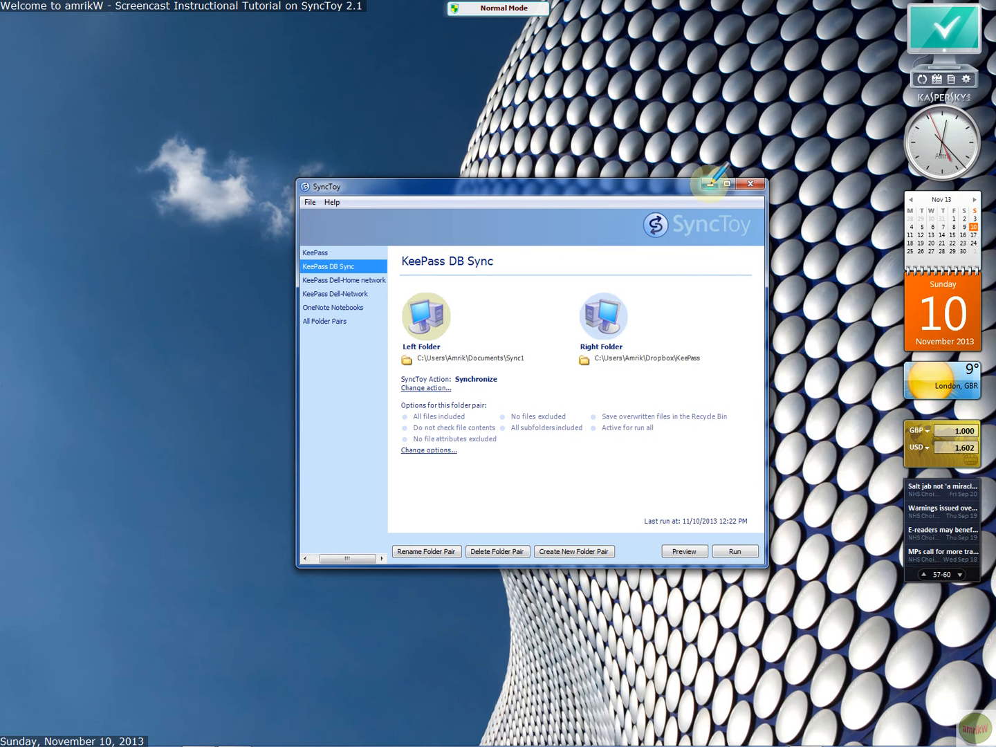